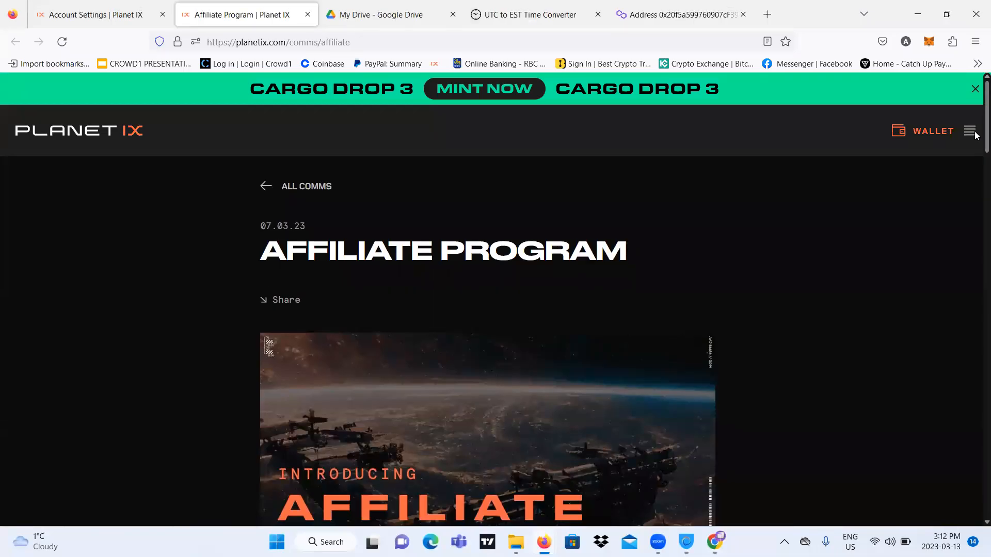
Scroll the Affiliate Program article down to the Referrals link paragraph and screenshot.
scroll("down", 3)
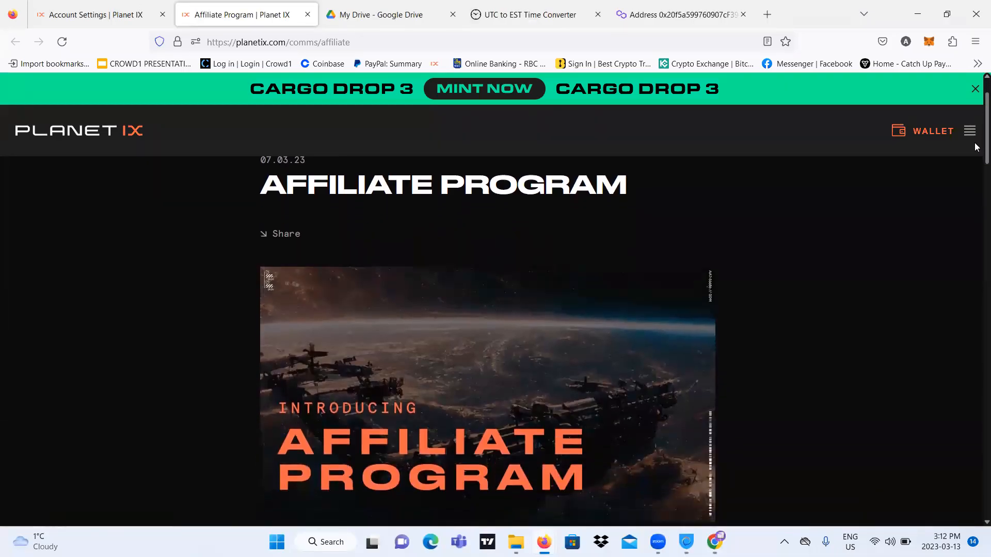
scroll("down", 3)
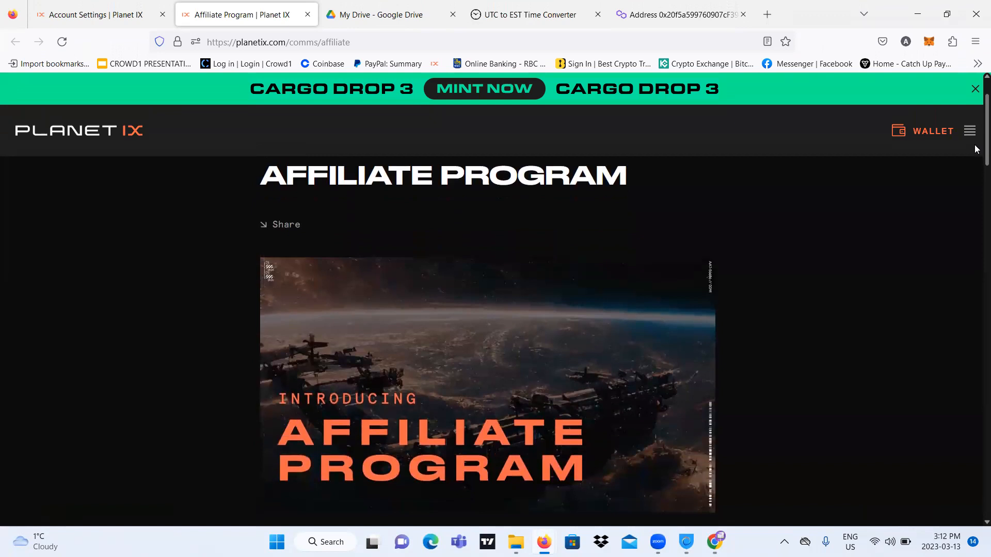
scroll("down", 3)
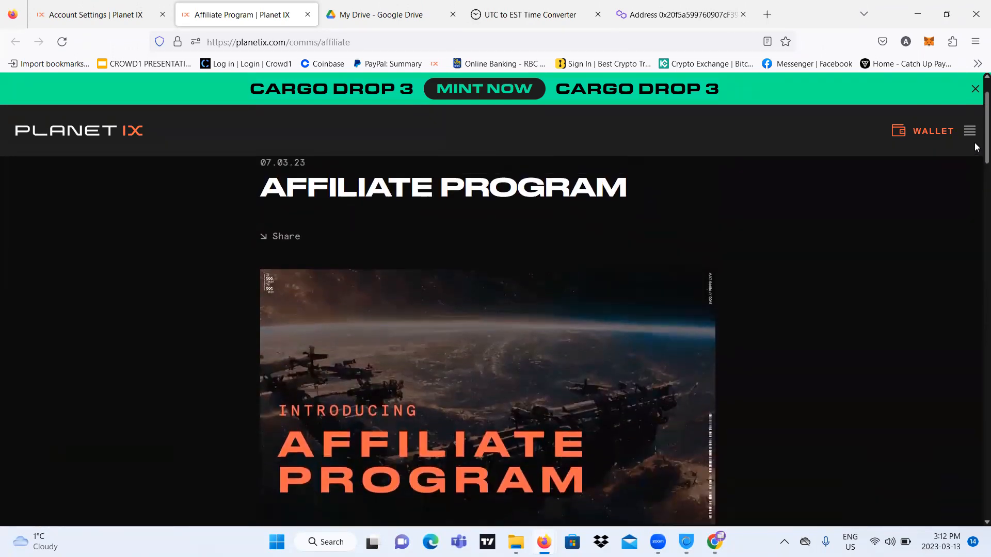
scroll("down", 3)
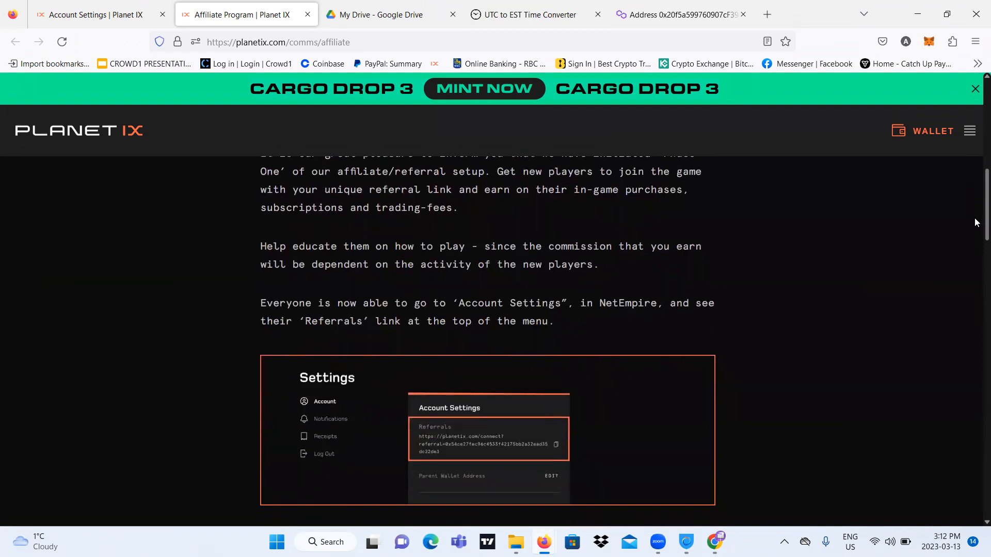
scroll("down", 3)
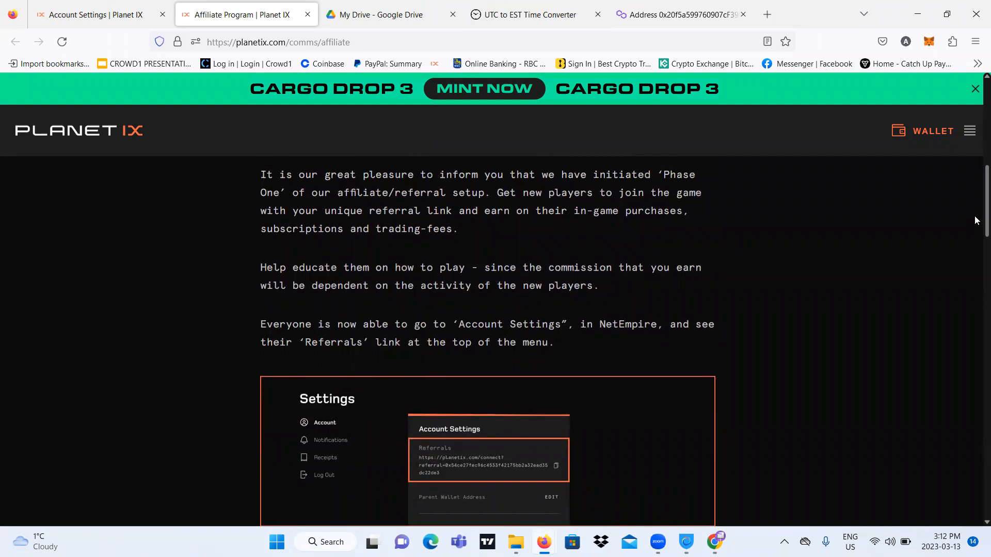
scroll("up", 3)
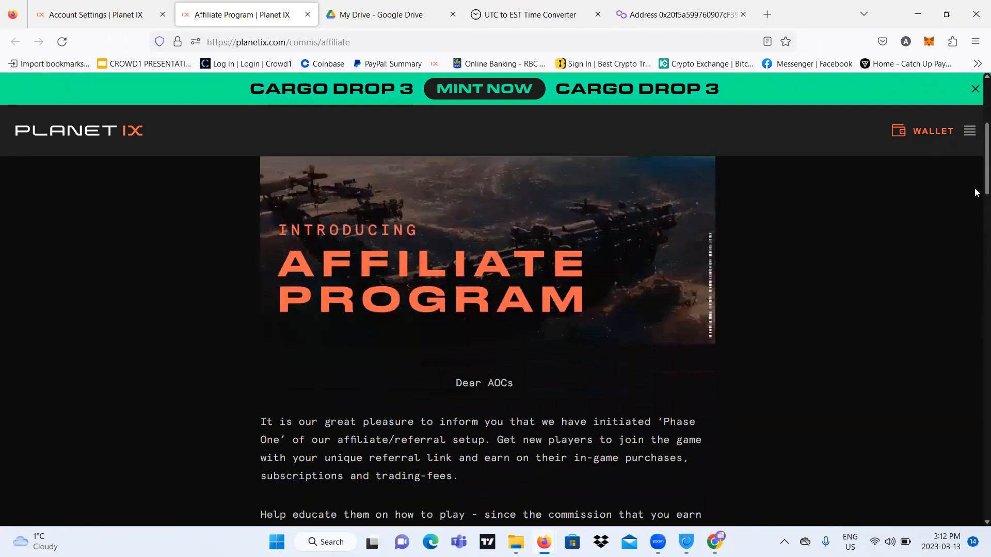
scroll("down", 3)
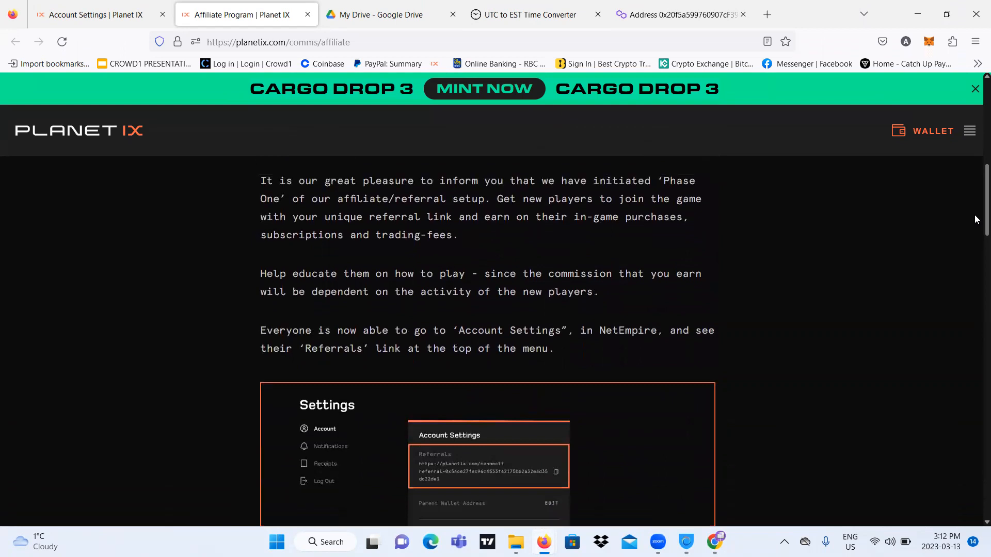
scroll("down", 3)
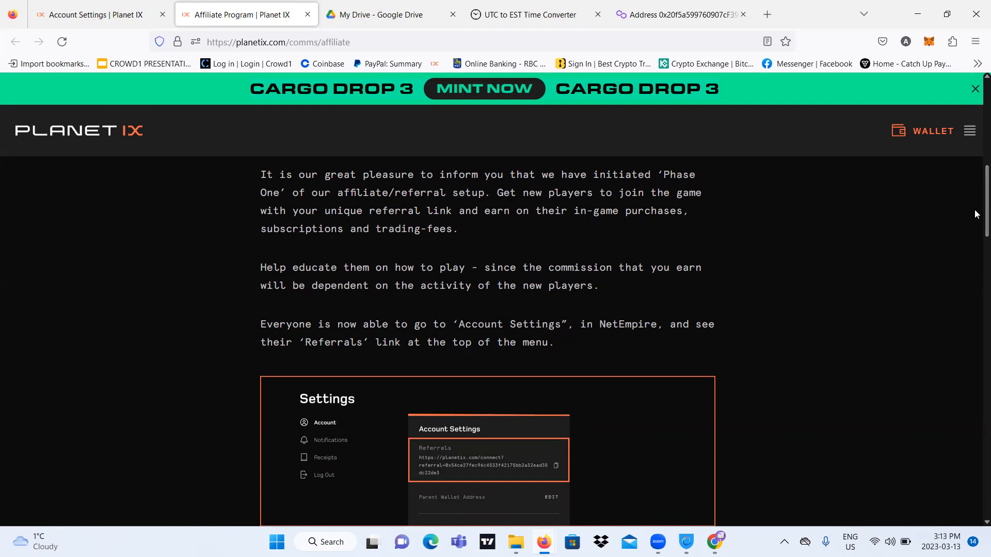
scroll("down", 3)
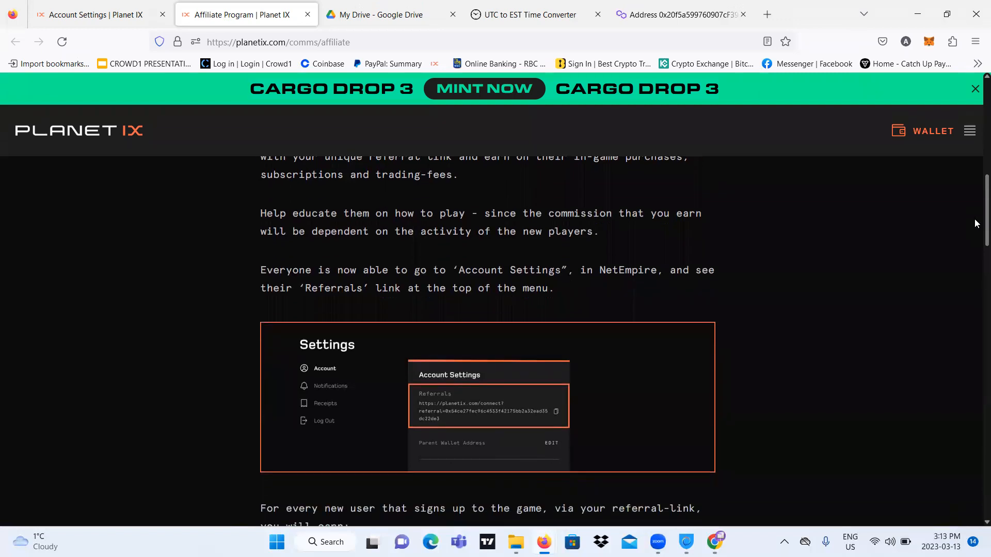
scroll("down", 3)
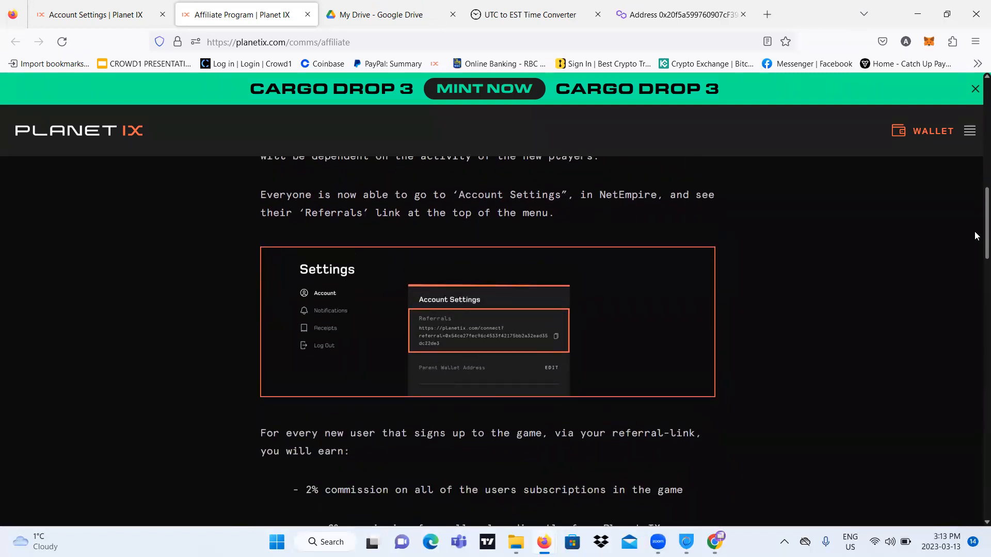
scroll("down", 3)
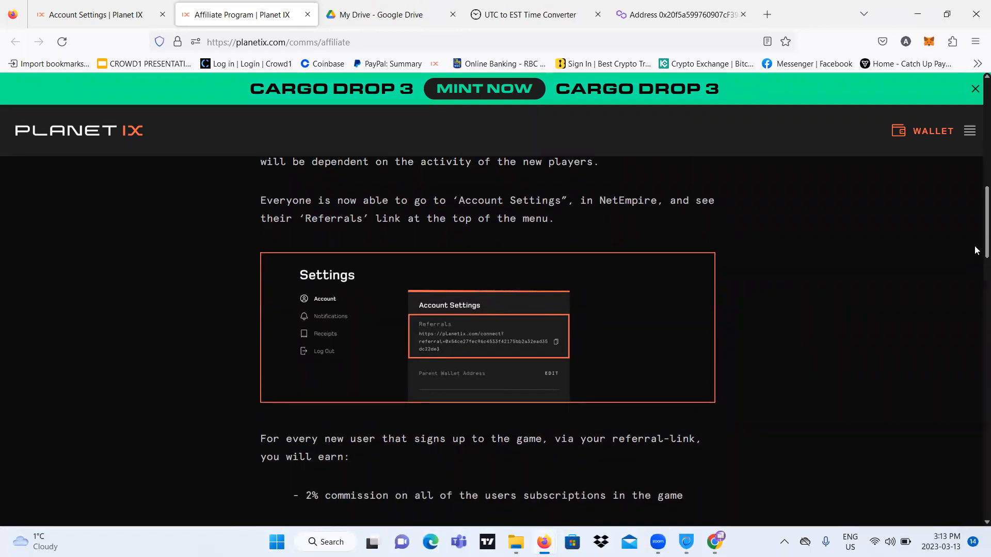
Scroll to the 2%, 2% and 1% referral commissions list in the article.
scroll("down", 3)
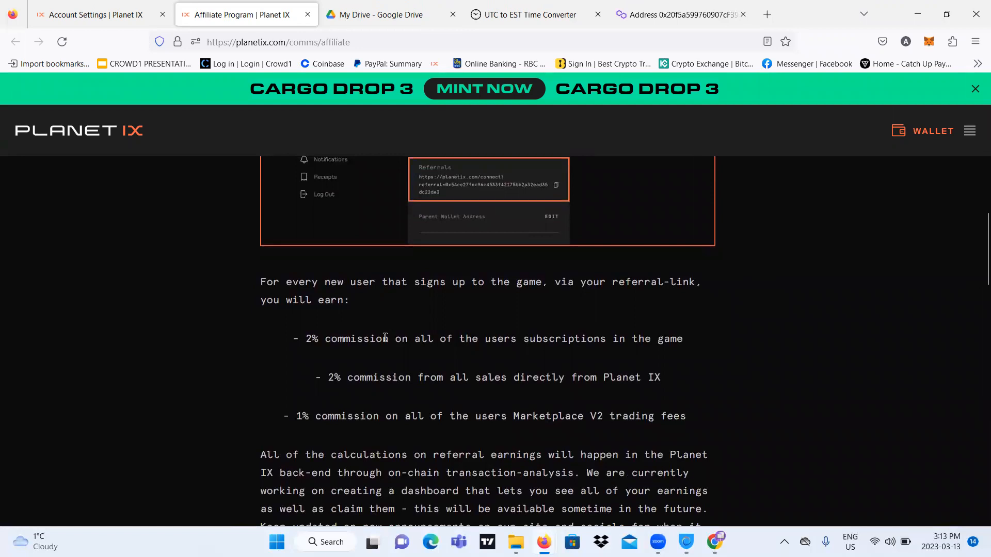
mouse_move(318, 353)
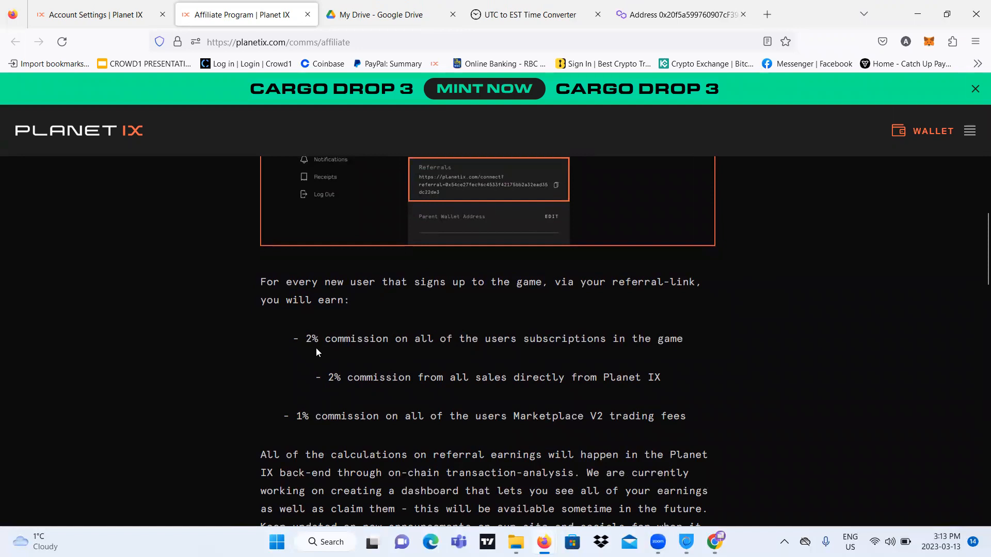
mouse_move(491, 358)
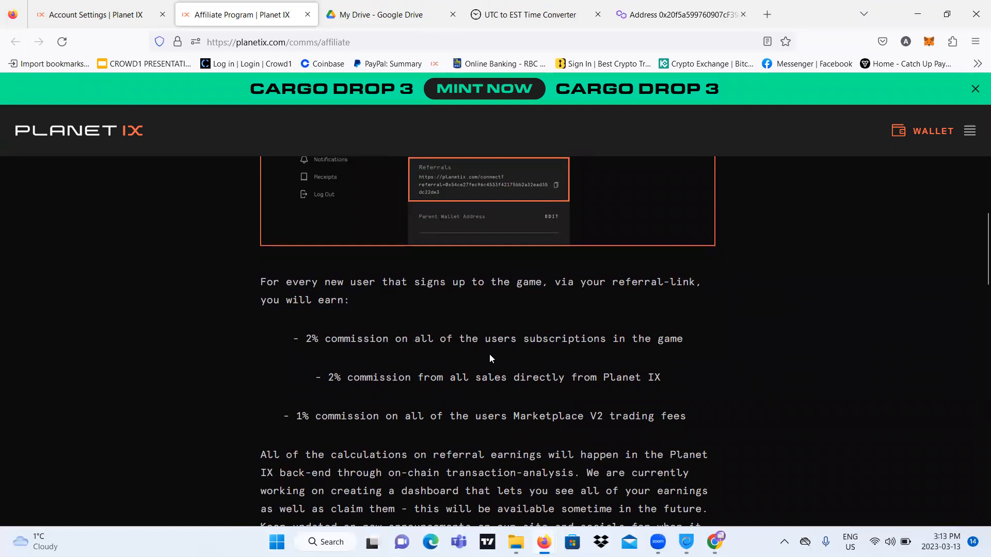
mouse_move(563, 355)
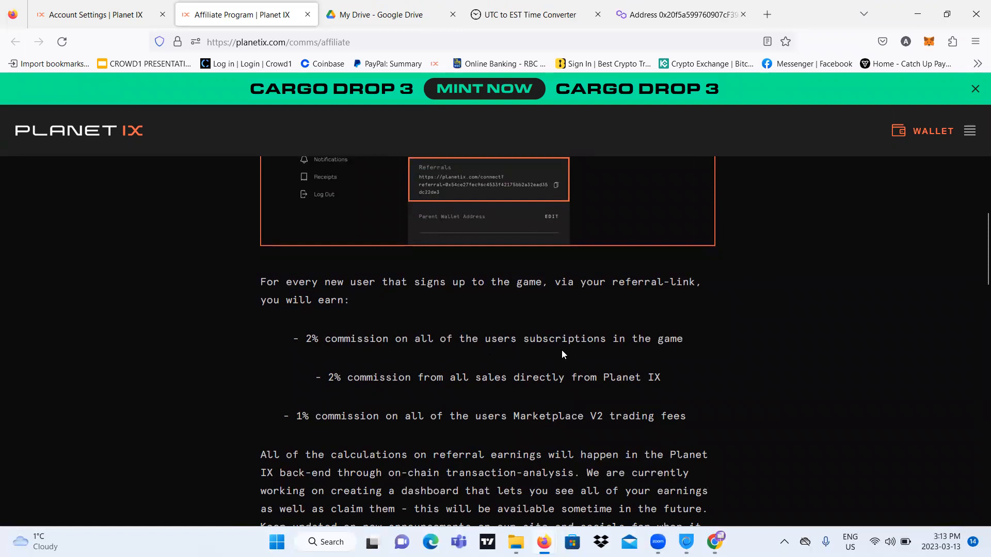
mouse_move(397, 392)
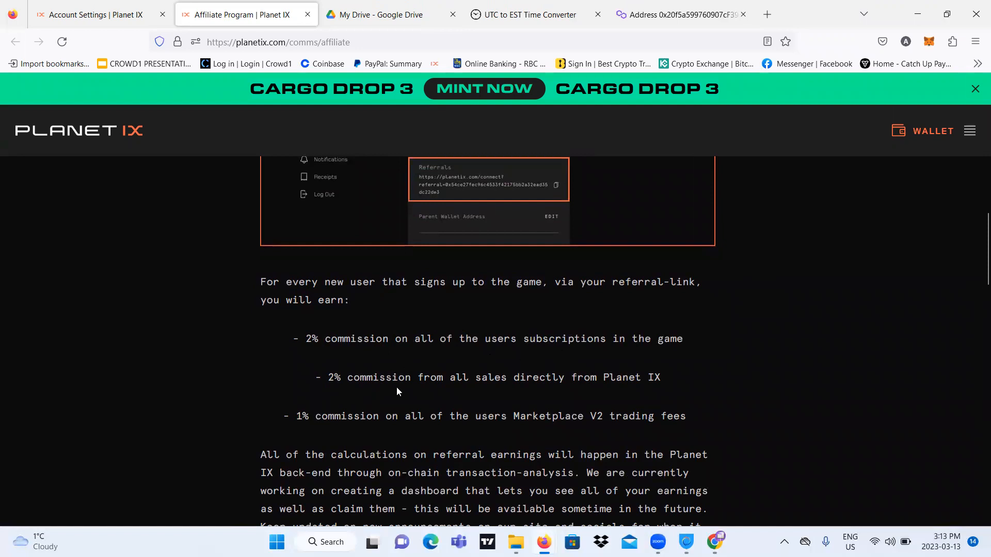
mouse_move(538, 396)
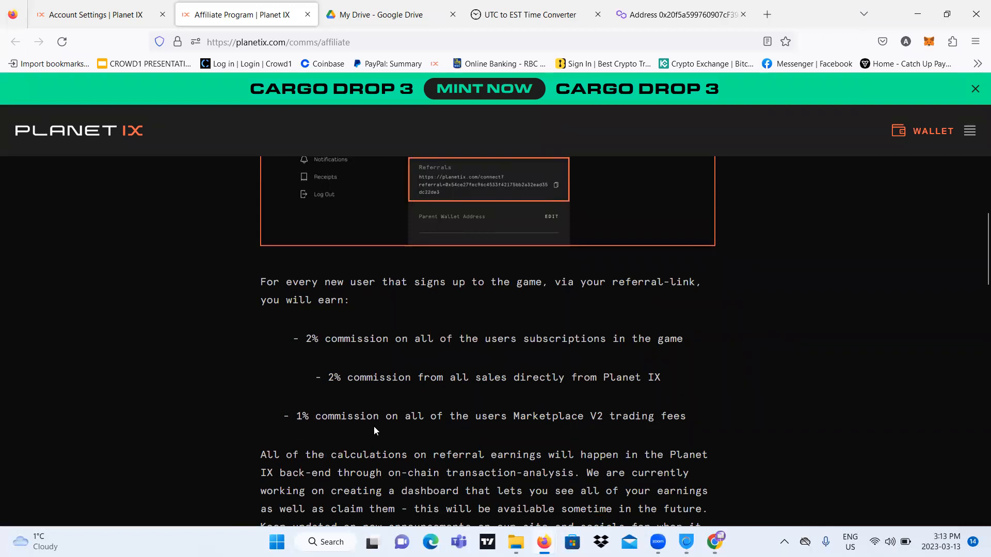
mouse_move(550, 428)
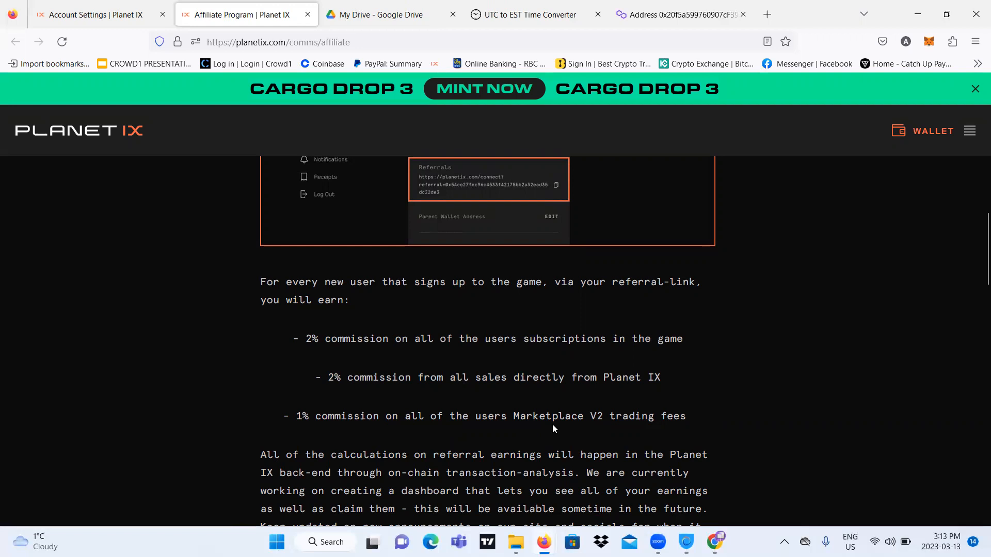
mouse_move(572, 423)
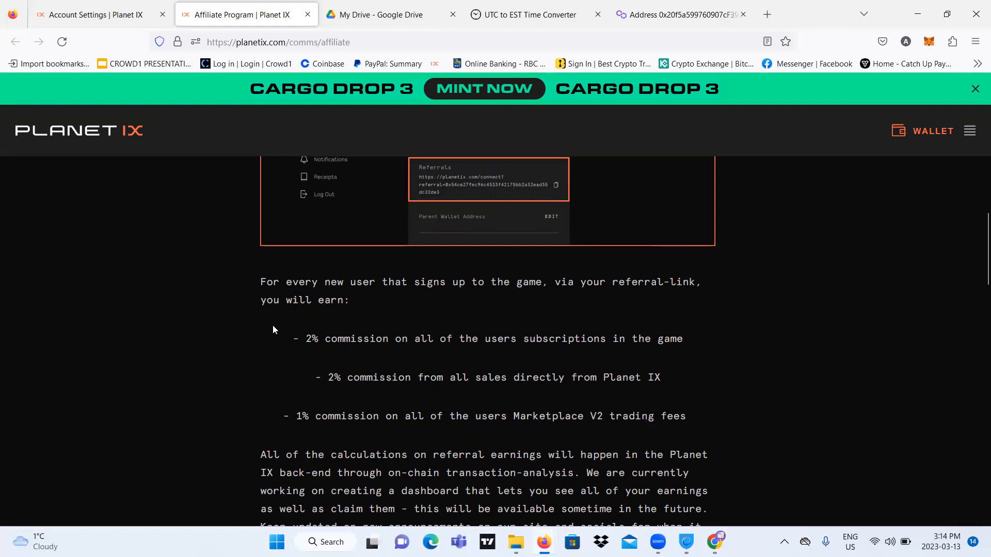
left_click_drag(272, 300, 689, 416)
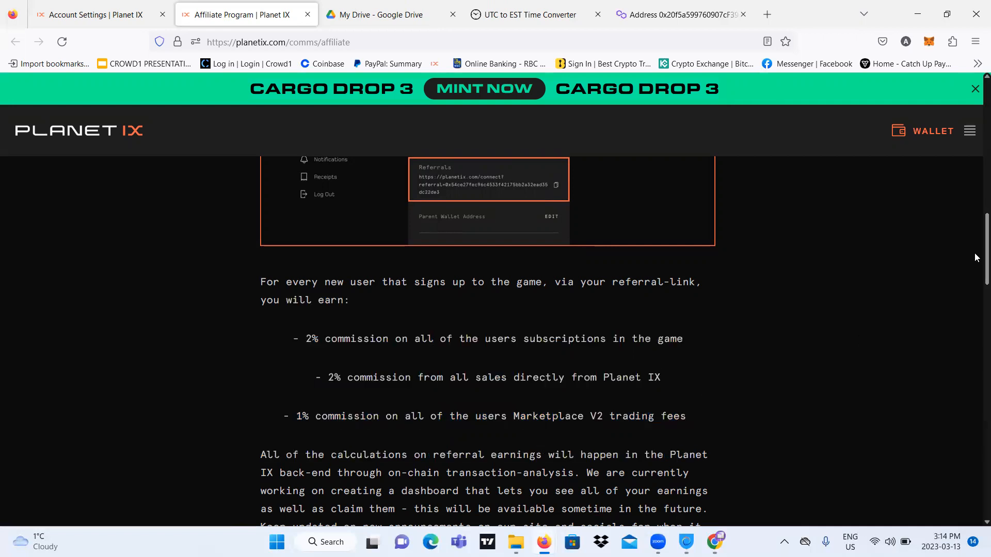
scroll("down", 3)
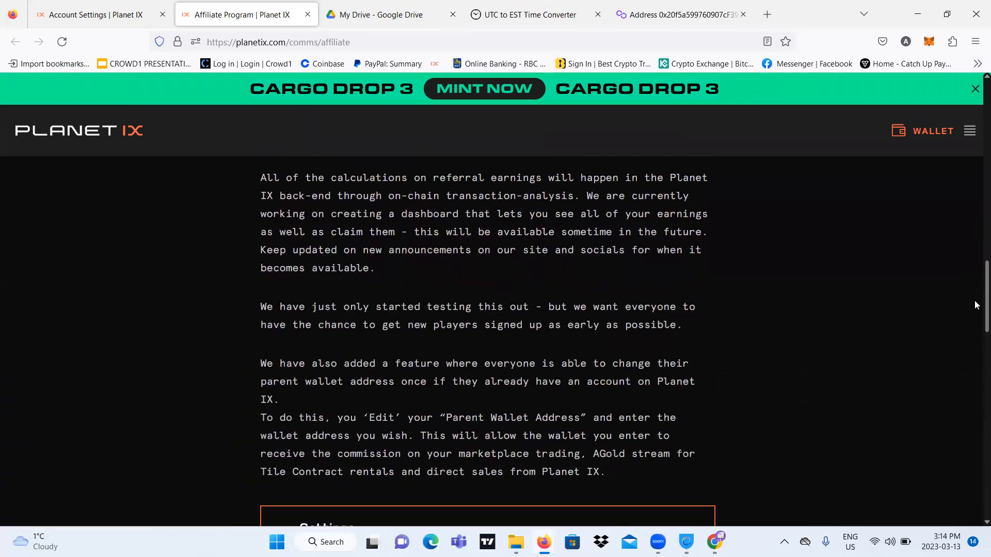
scroll("down", 3)
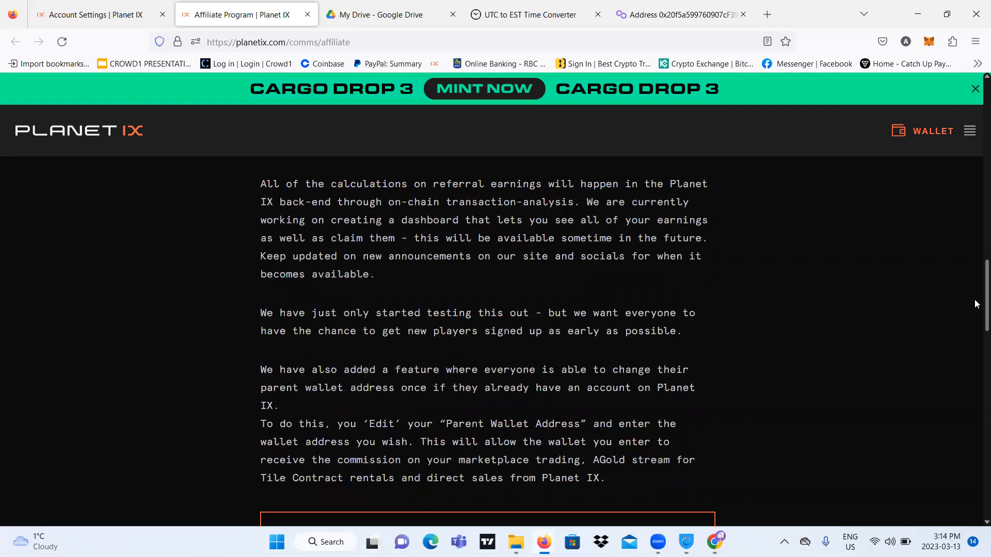
scroll("down", 3)
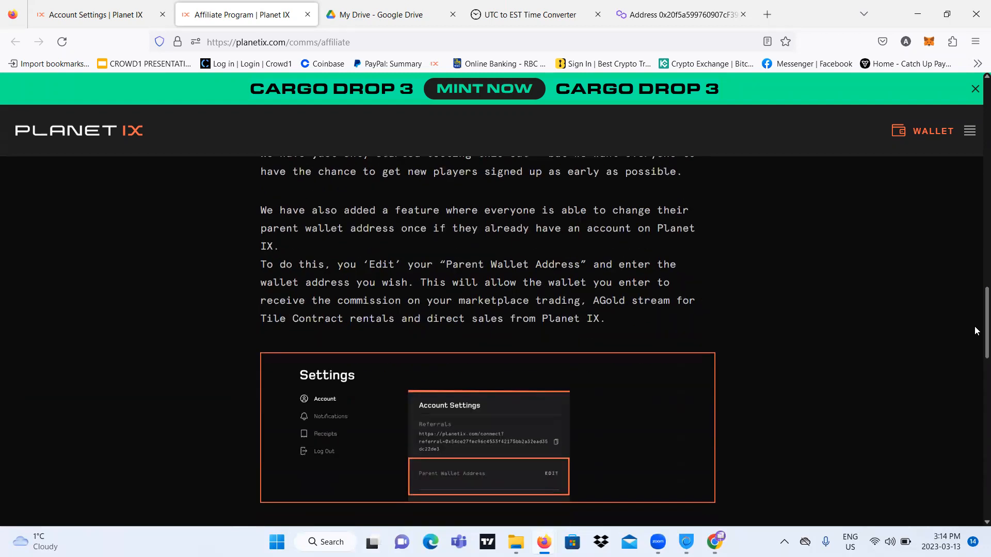
scroll("down", 3)
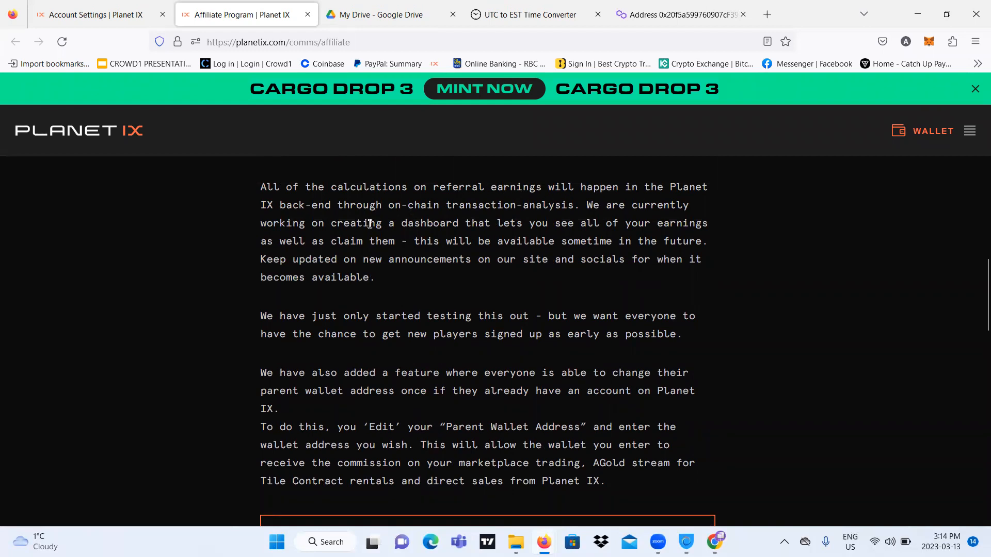
mouse_move(450, 210)
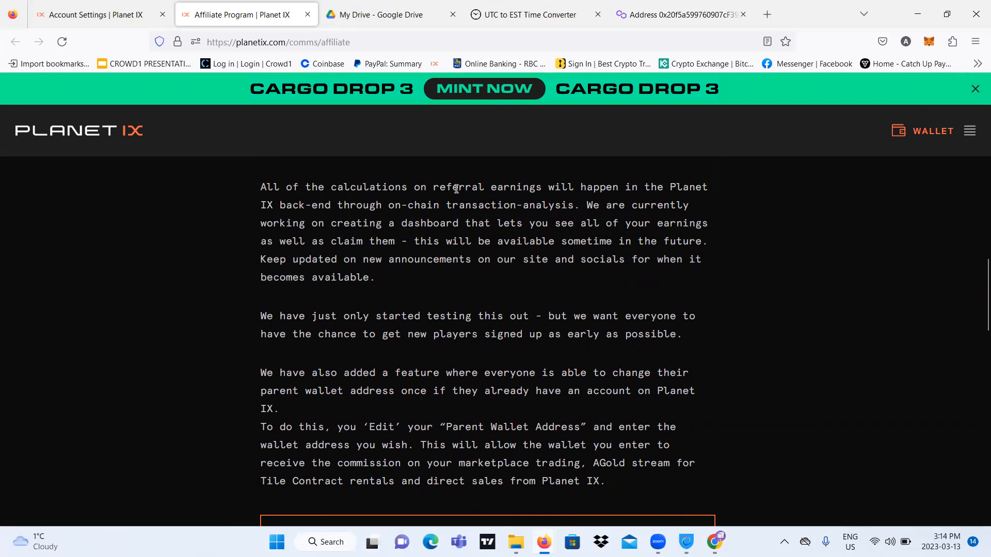
mouse_move(232, 188)
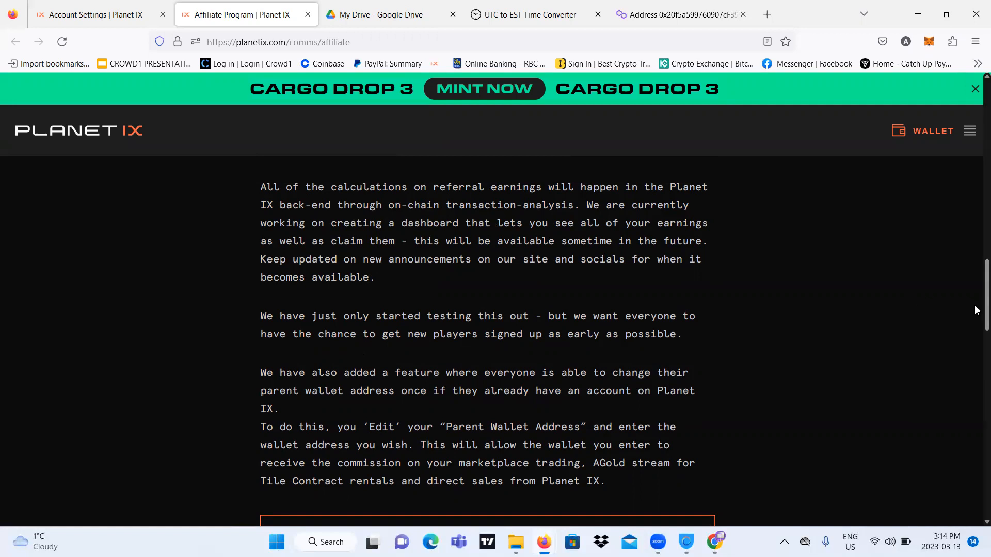
scroll("down", 3)
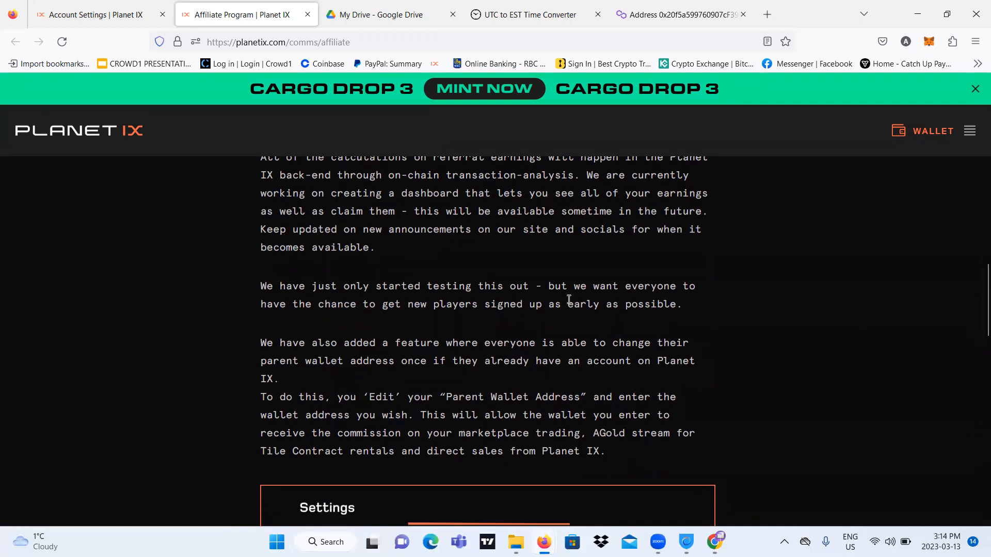
mouse_move(253, 288)
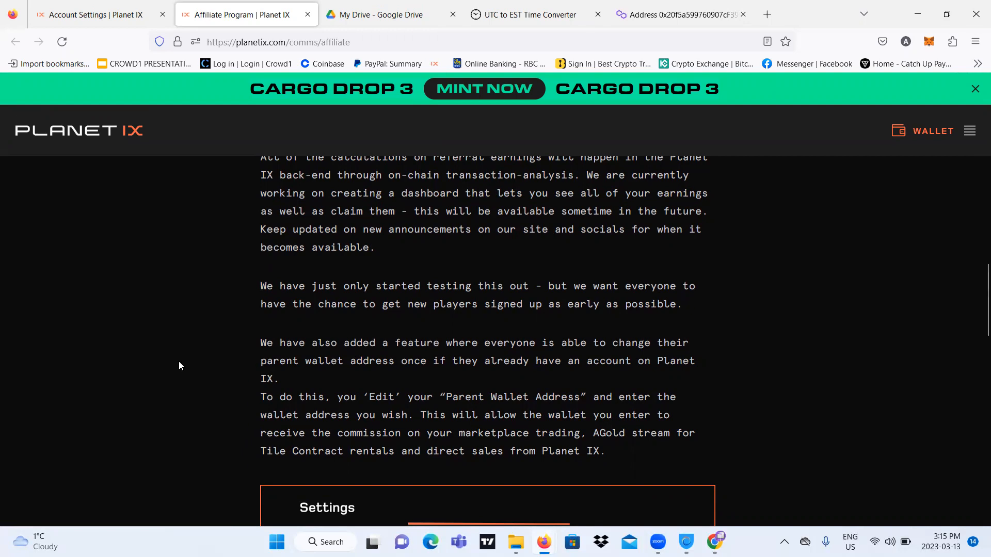
mouse_move(664, 380)
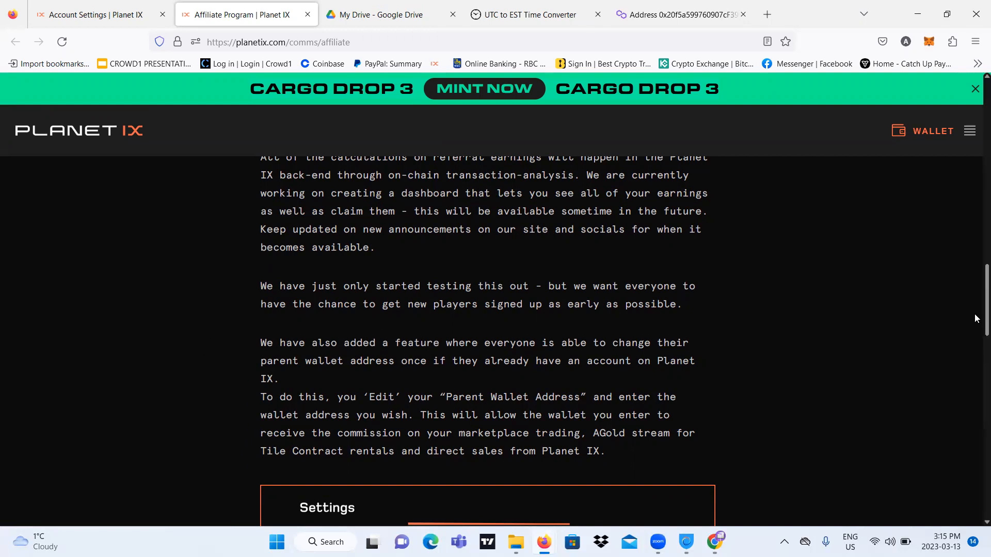
scroll("down", 3)
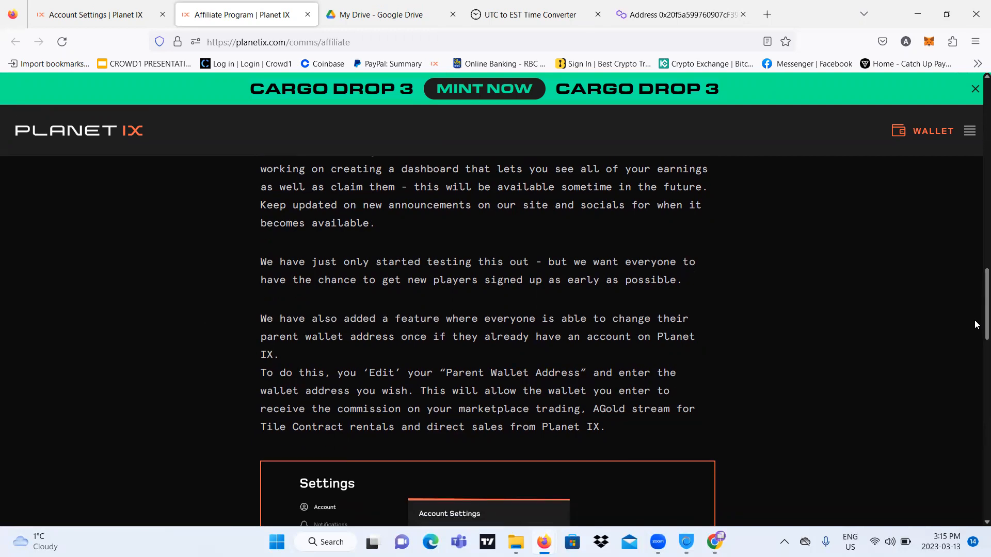
scroll("down", 3)
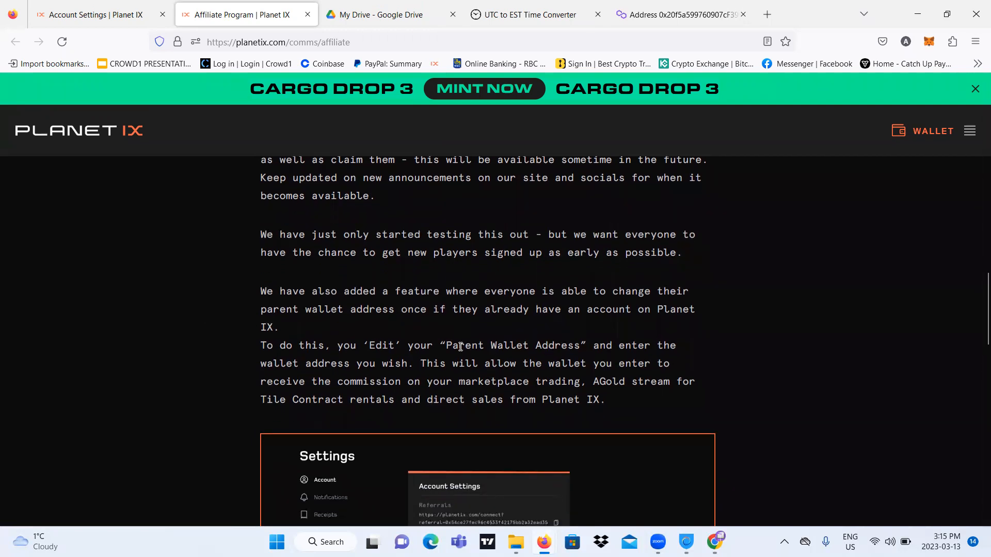
mouse_move(430, 330)
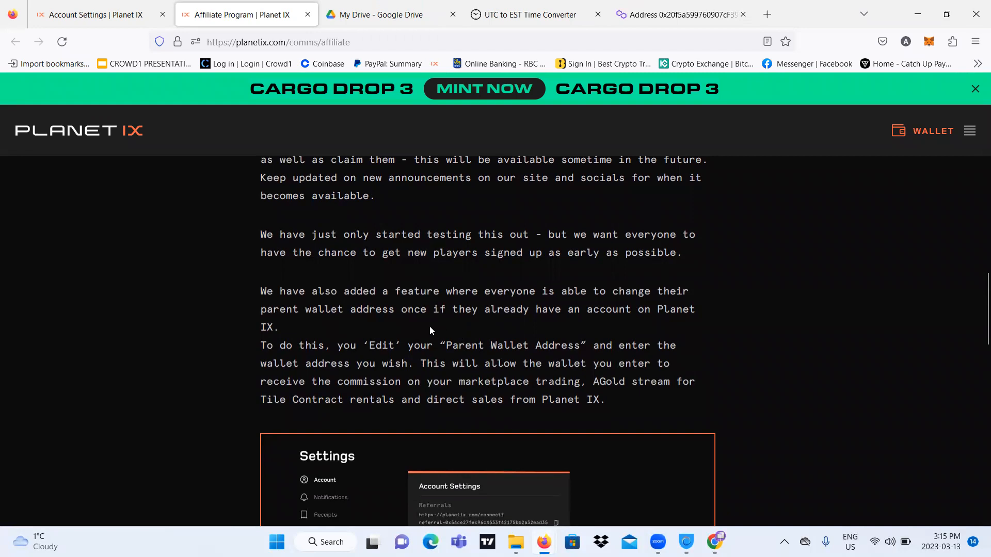
mouse_move(421, 324)
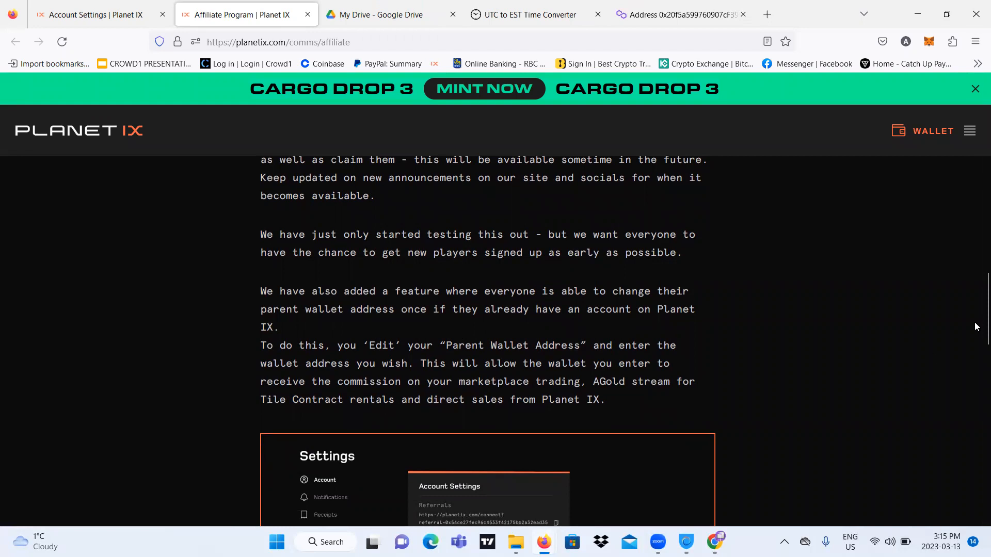
scroll("down", 3)
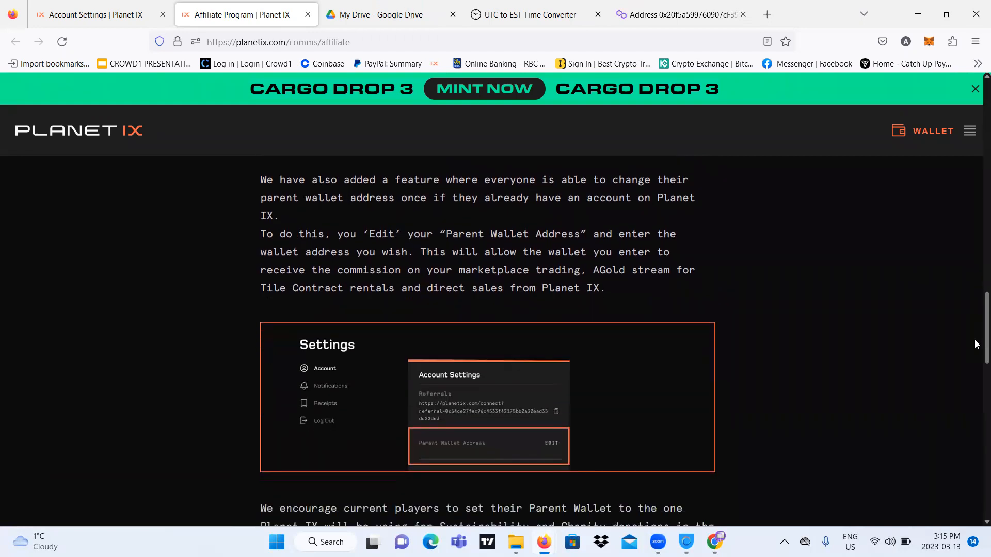
scroll("down", 3)
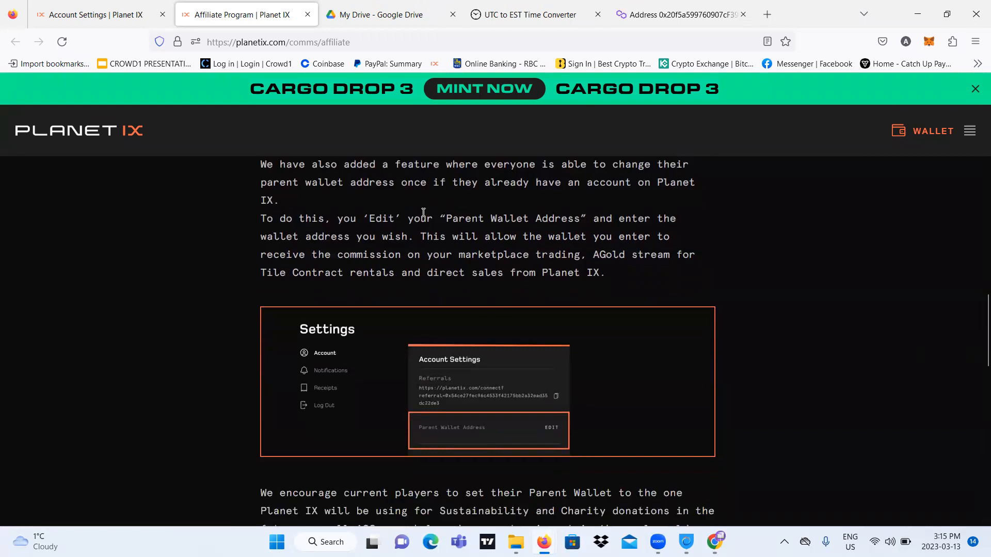
mouse_move(413, 231)
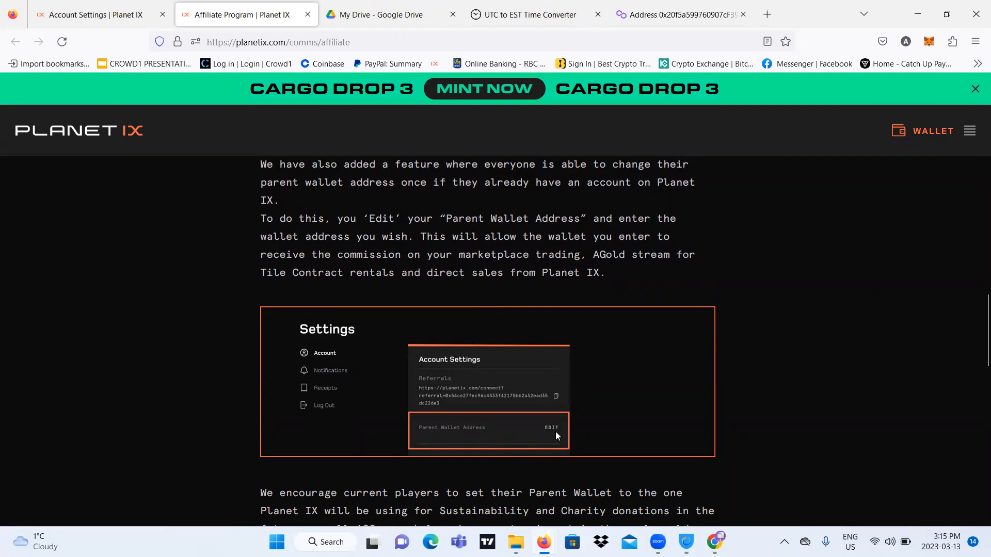
mouse_move(576, 332)
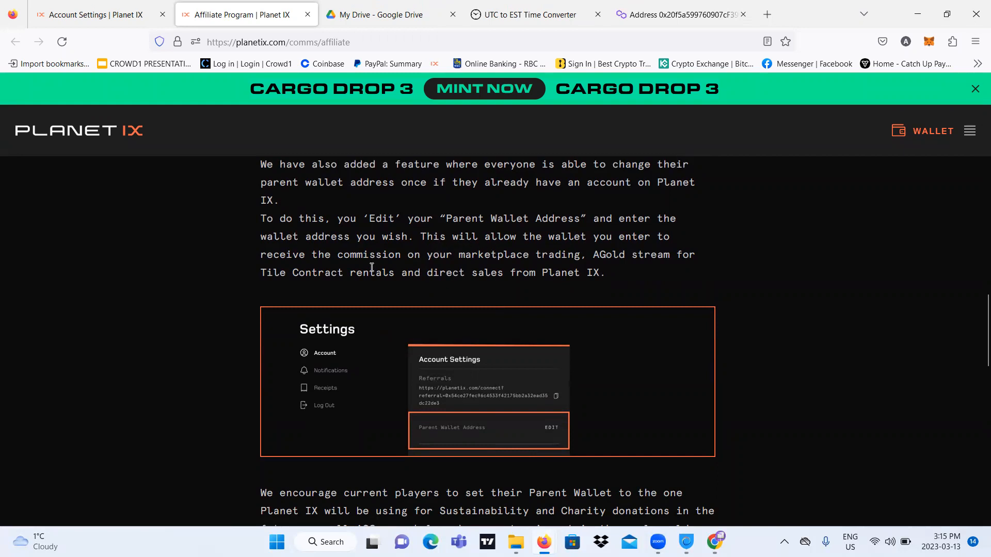
mouse_move(464, 289)
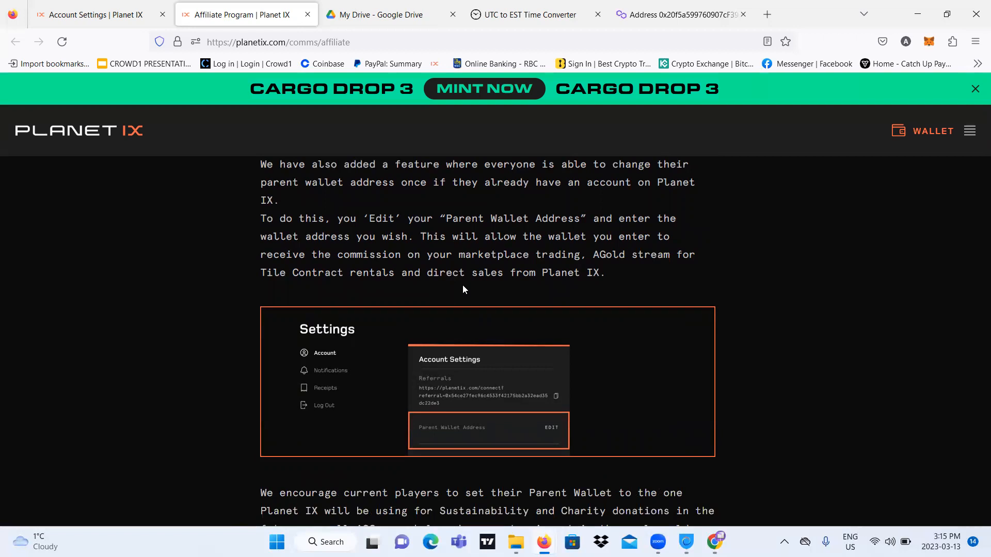
mouse_move(810, 280)
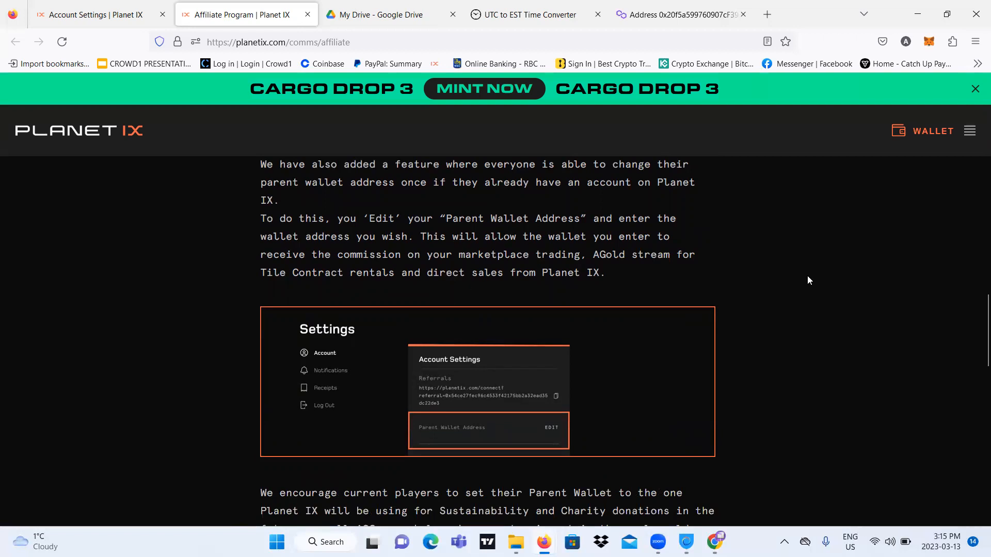
scroll("down", 3)
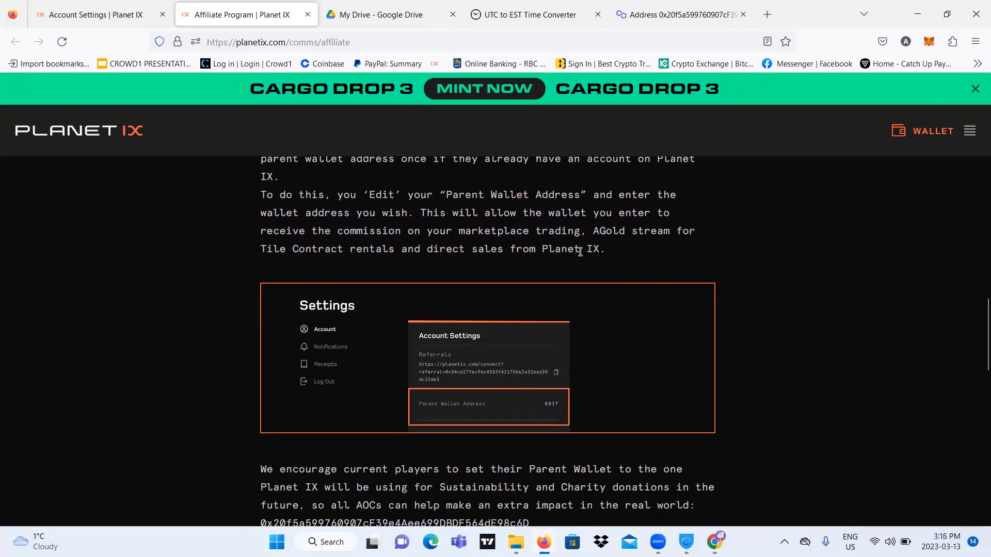
scroll("down", 3)
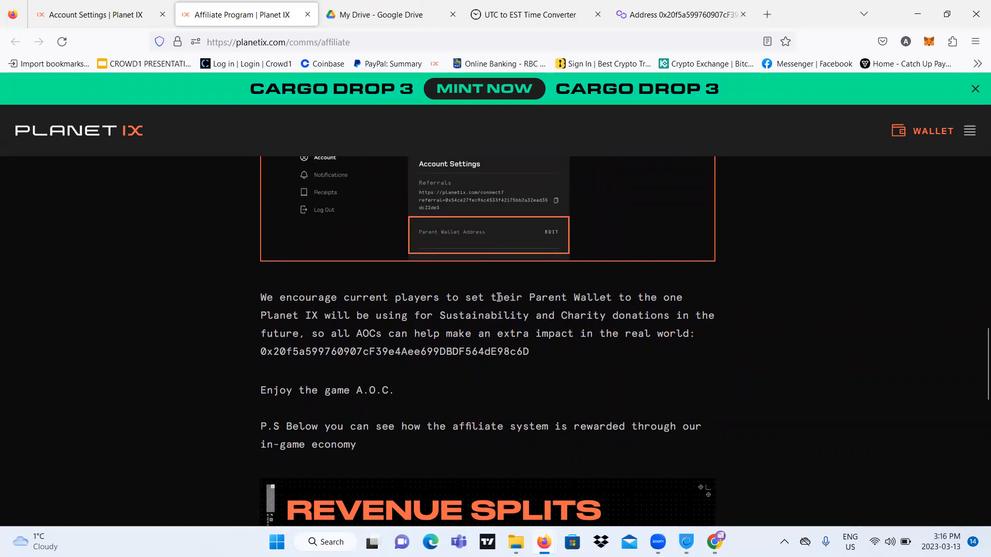
mouse_move(547, 304)
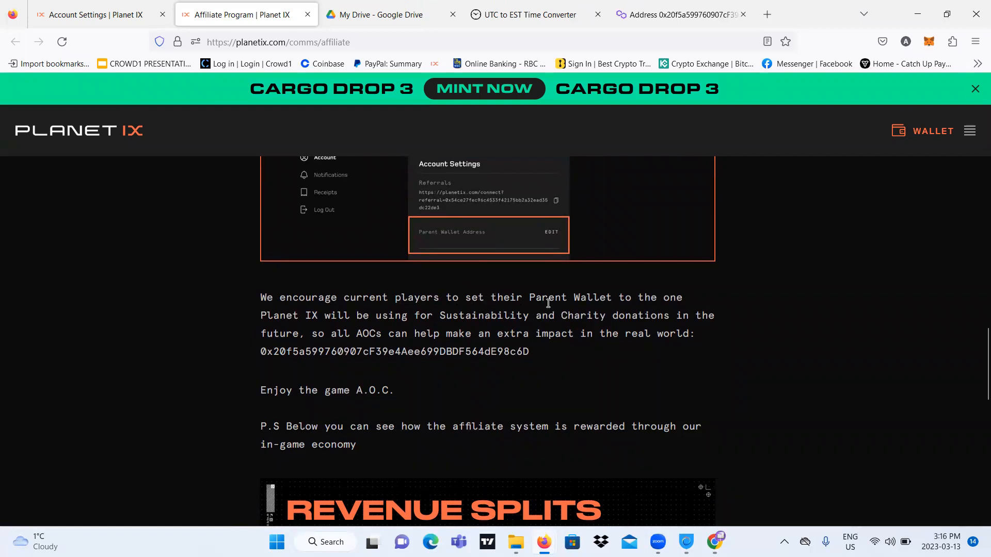
mouse_move(423, 348)
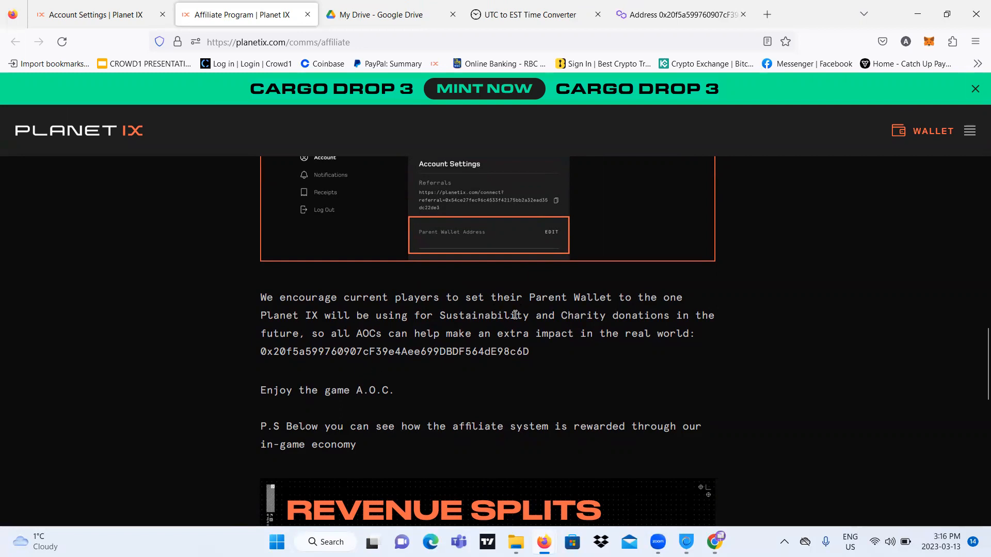
mouse_move(310, 378)
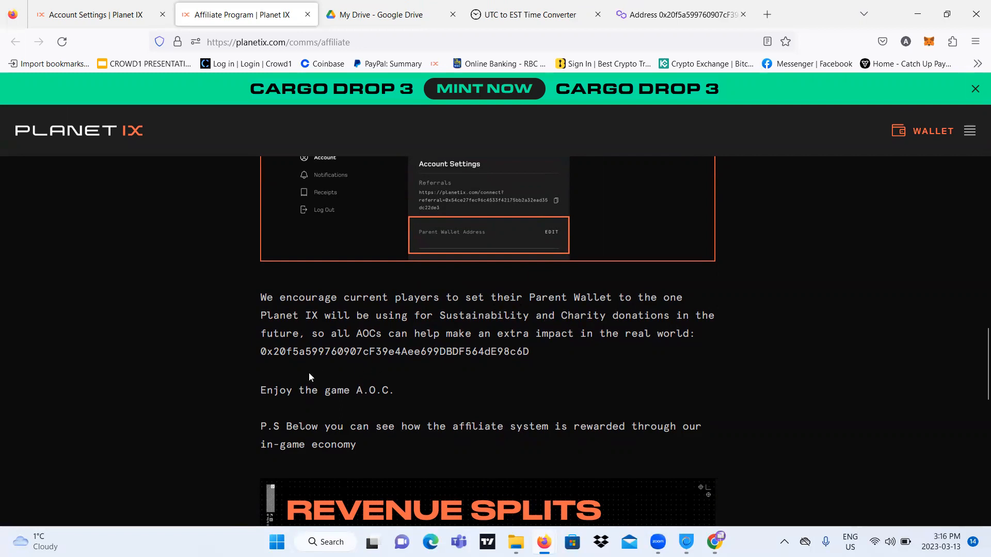
mouse_move(378, 337)
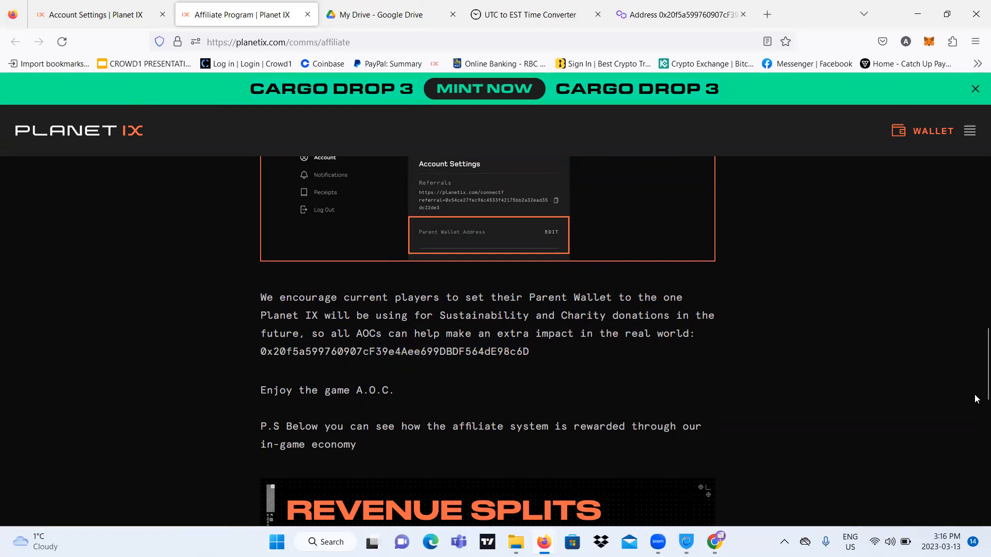
mouse_move(259, 352)
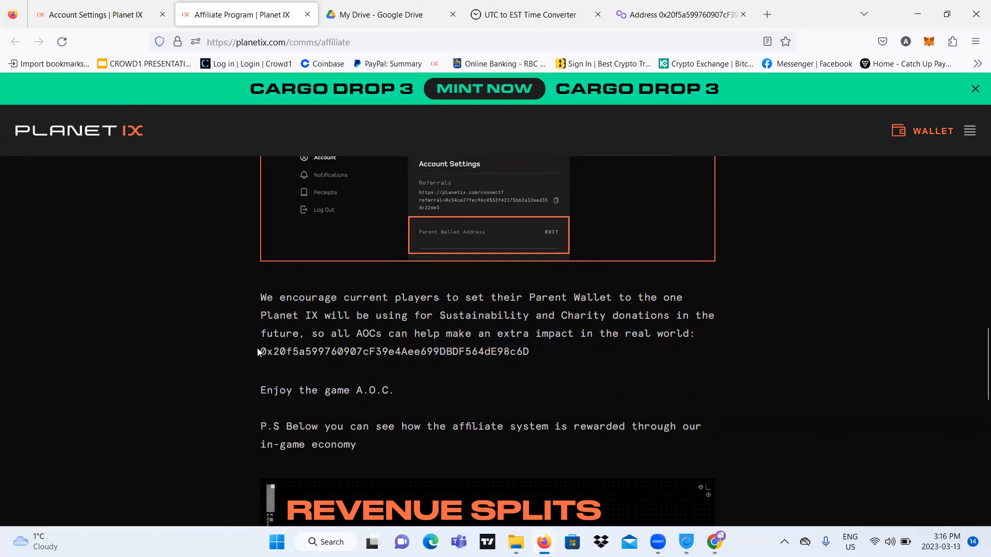
left_click_drag(260, 351, 529, 352)
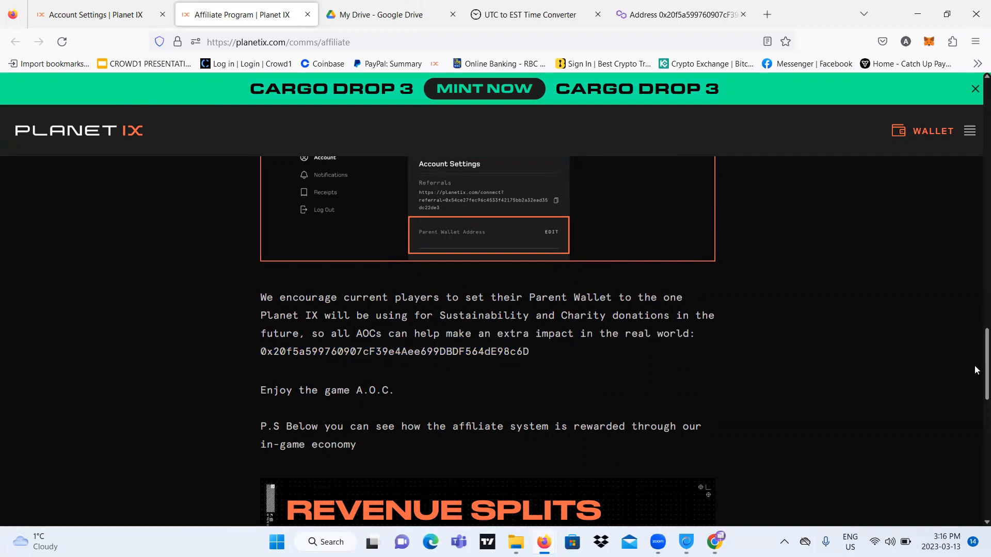
scroll("down", 3)
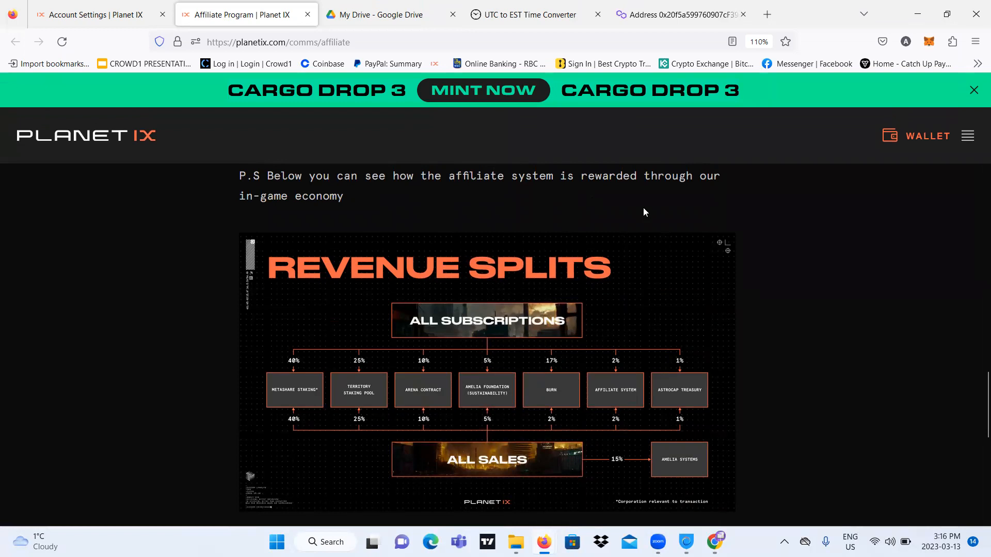
scroll("down", 3)
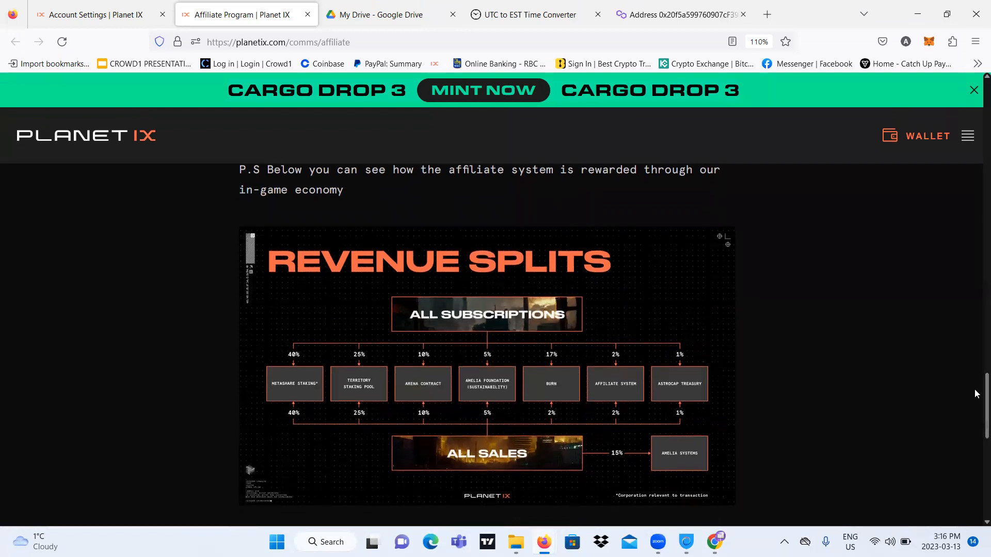
scroll("down", 3)
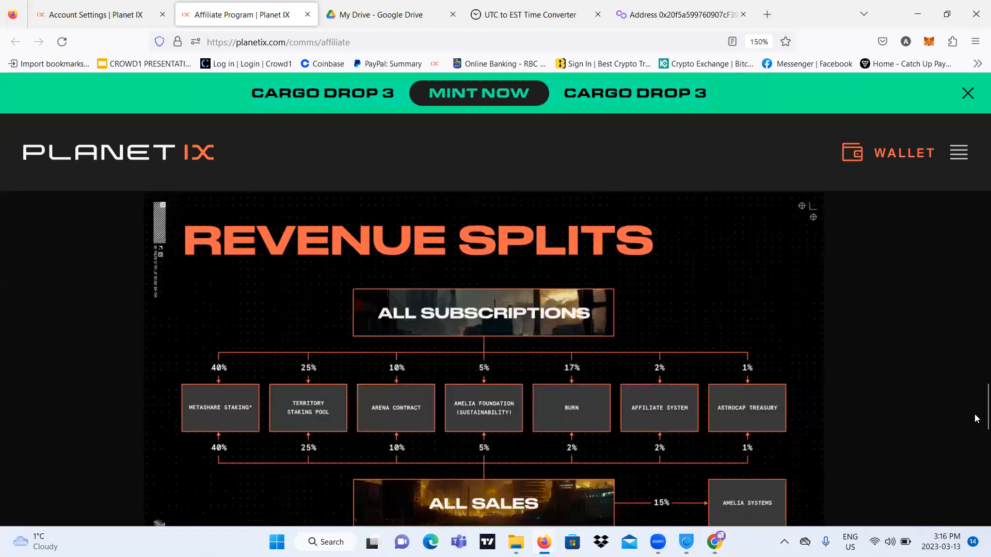
scroll("down", 3)
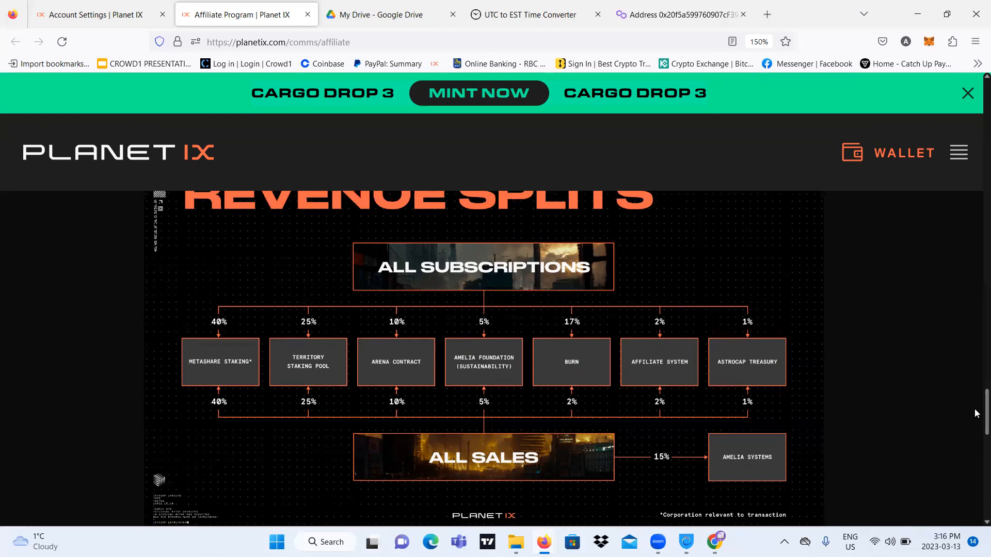
scroll("down", 3)
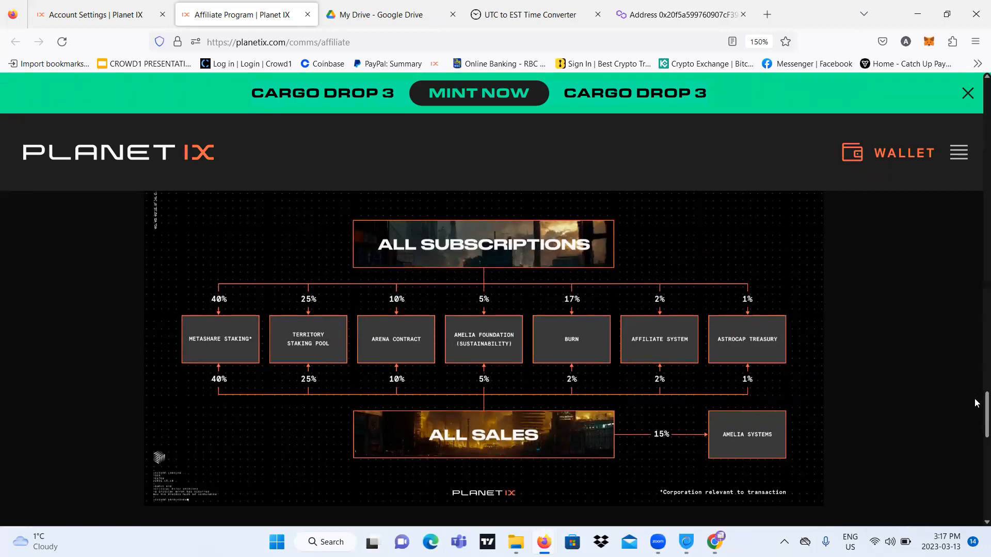
scroll("down", 3)
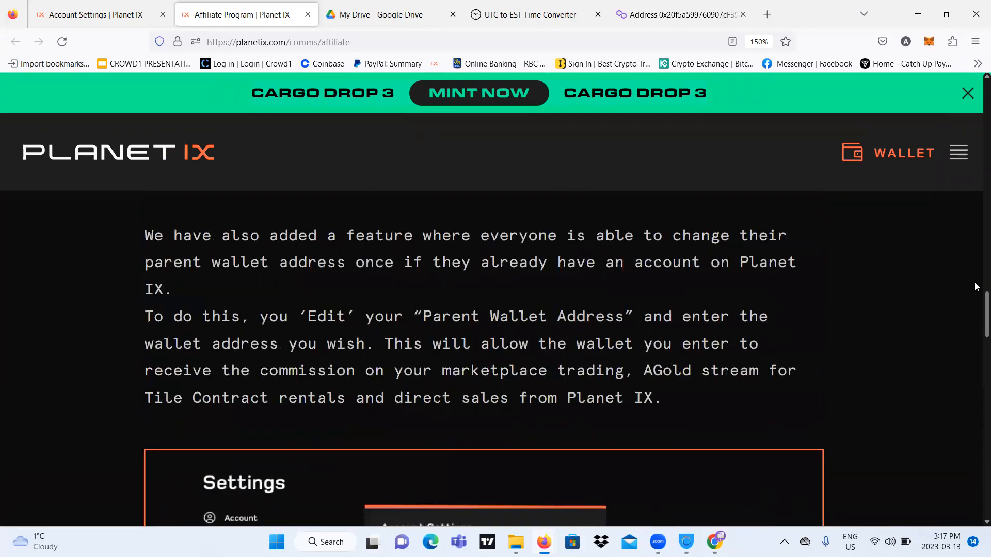
Skim the Affiliate Program article, then return to the Account Settings tab.
scroll("up", 3)
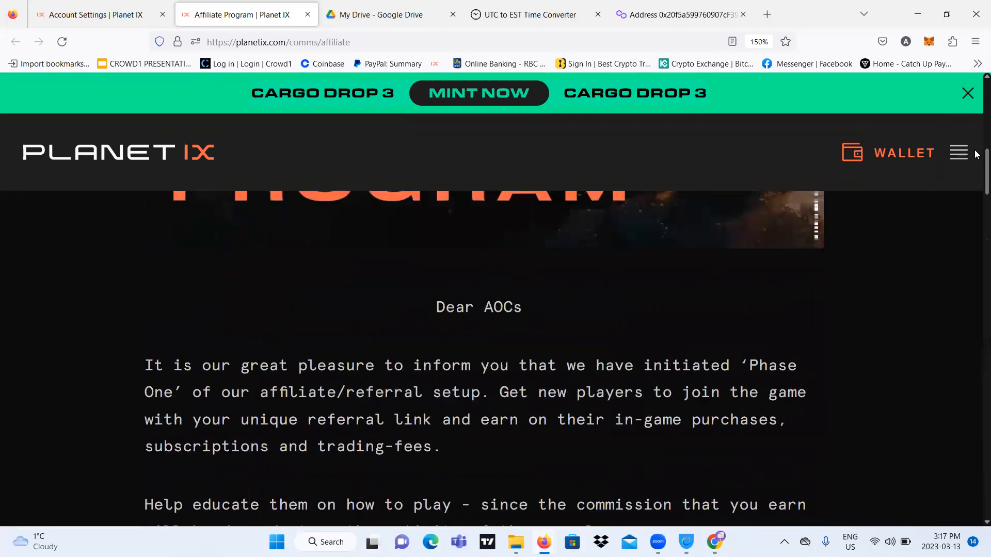
scroll("up", 3)
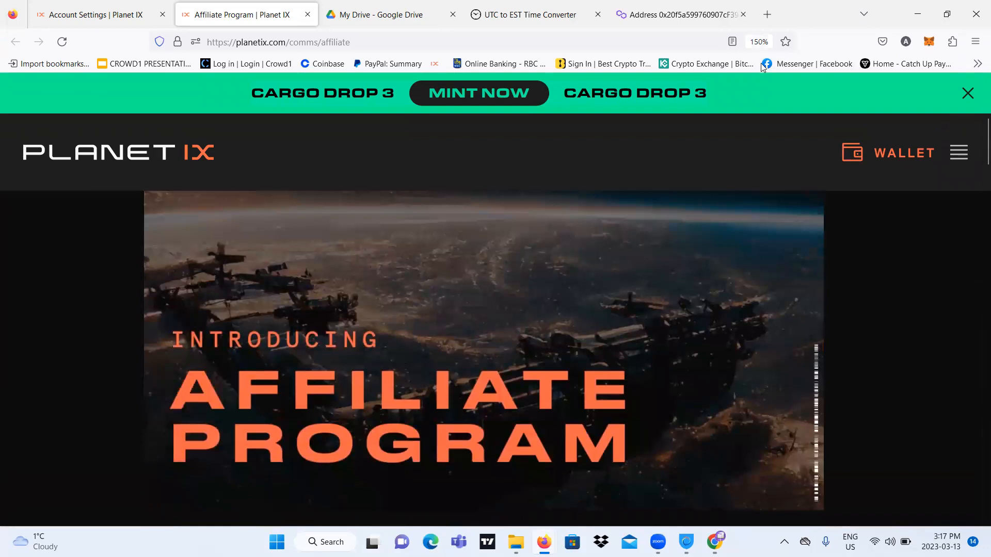
scroll("down", 3)
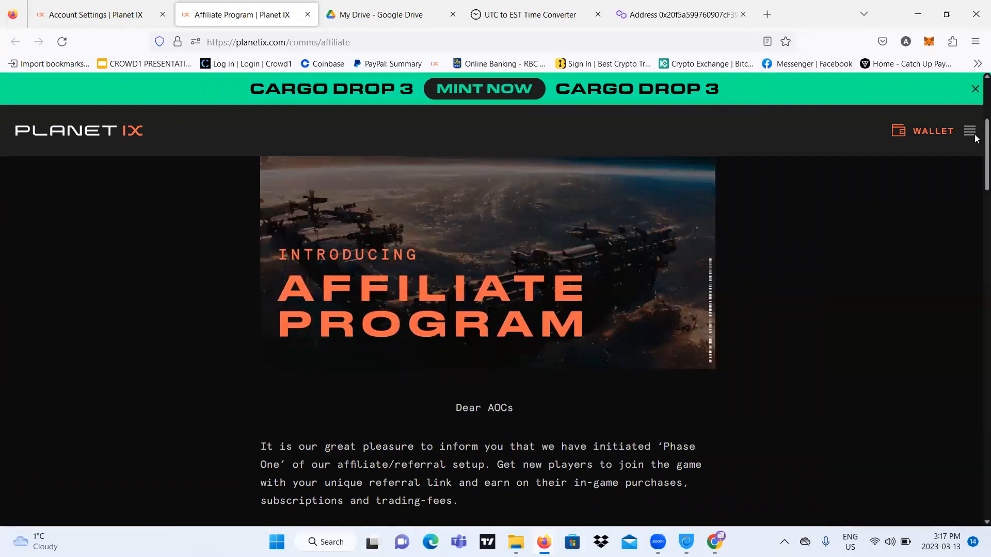
scroll("down", 3)
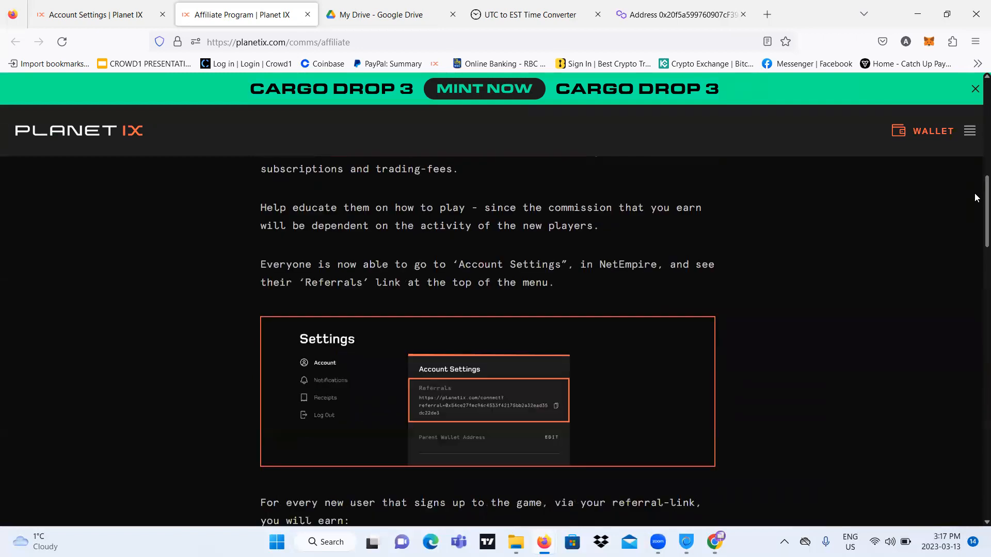
scroll("down", 3)
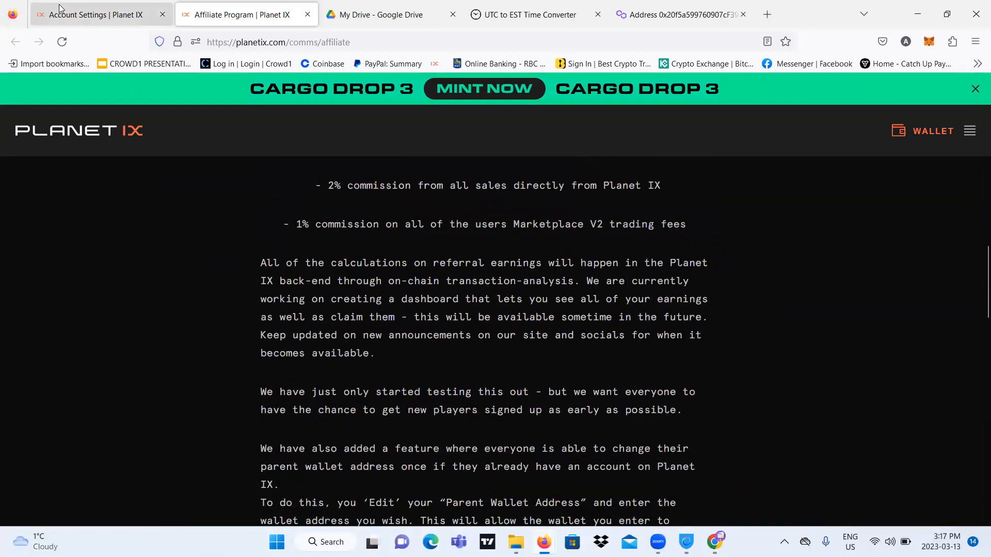
left_click(95, 15)
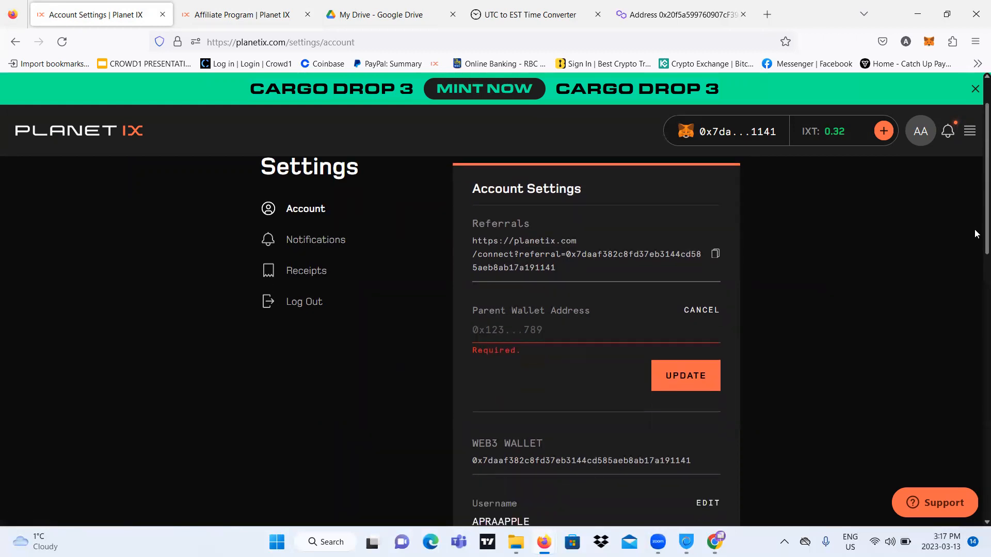
Copy the account's referral link from the Referrals field.
scroll("down", 3)
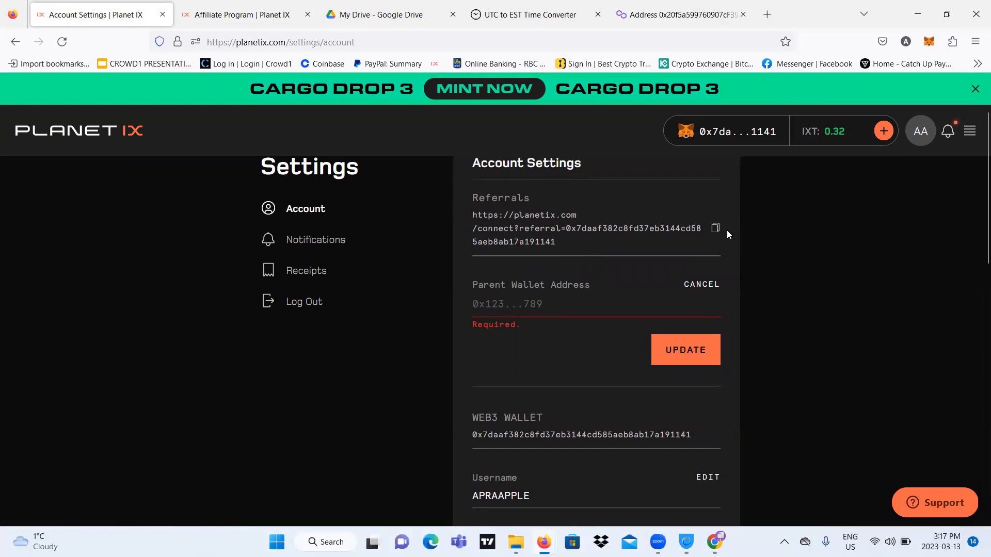
left_click(766, 14)
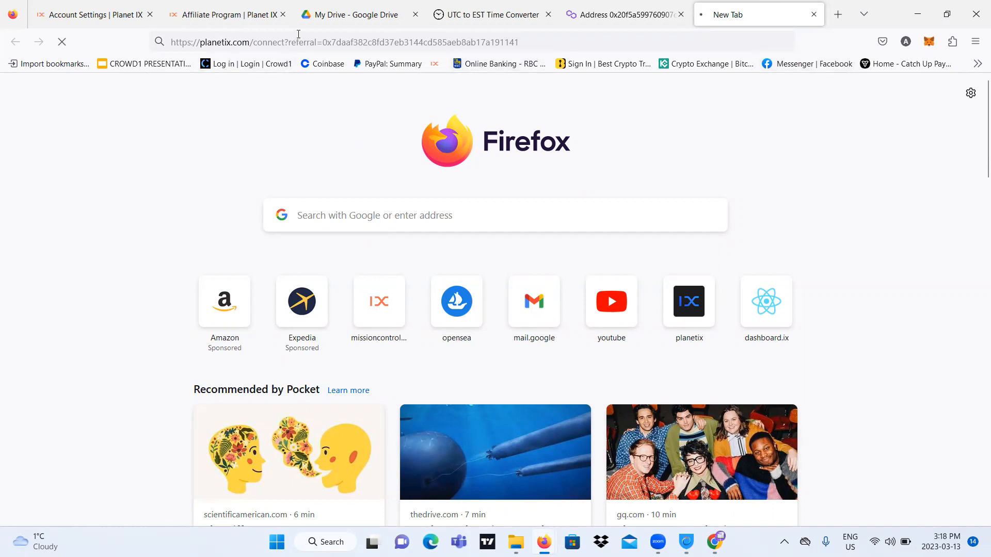
Check that the referral link loaded the Home | Planet IX page.
left_click(341, 42)
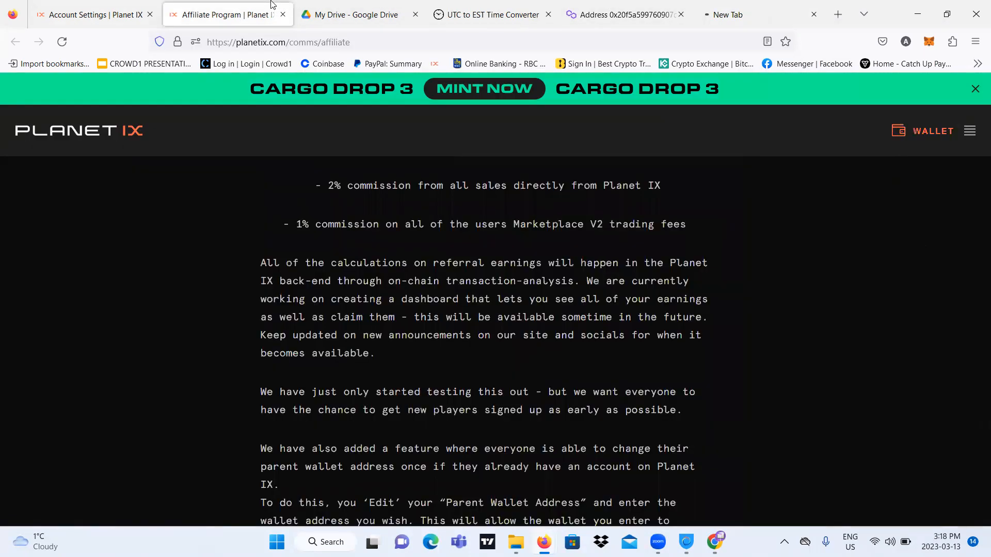
left_click(92, 14)
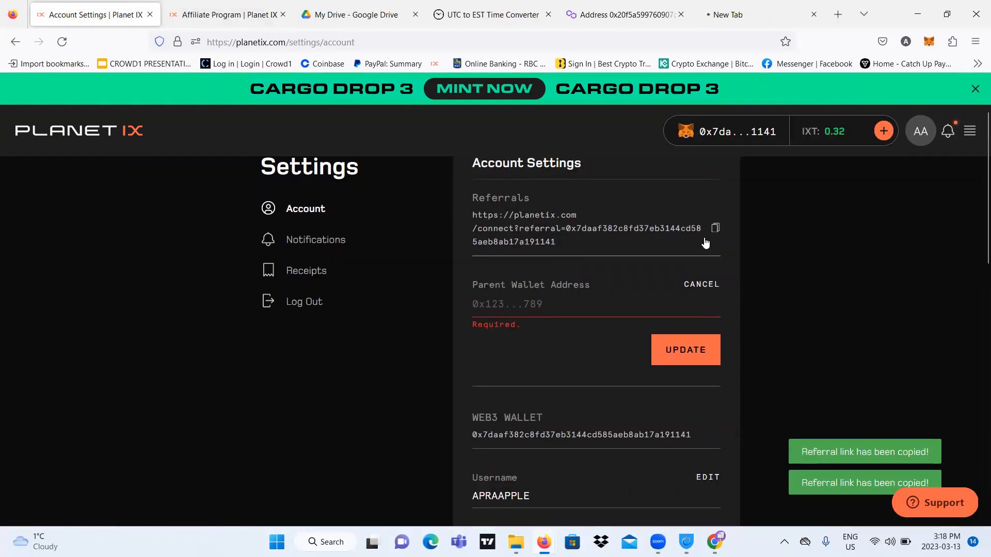
left_click(714, 229)
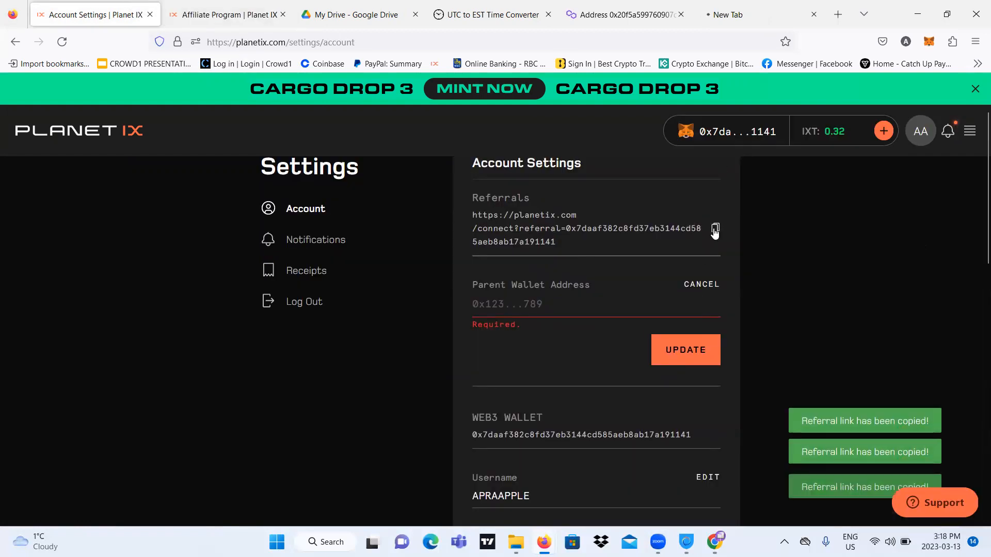
left_click(715, 228)
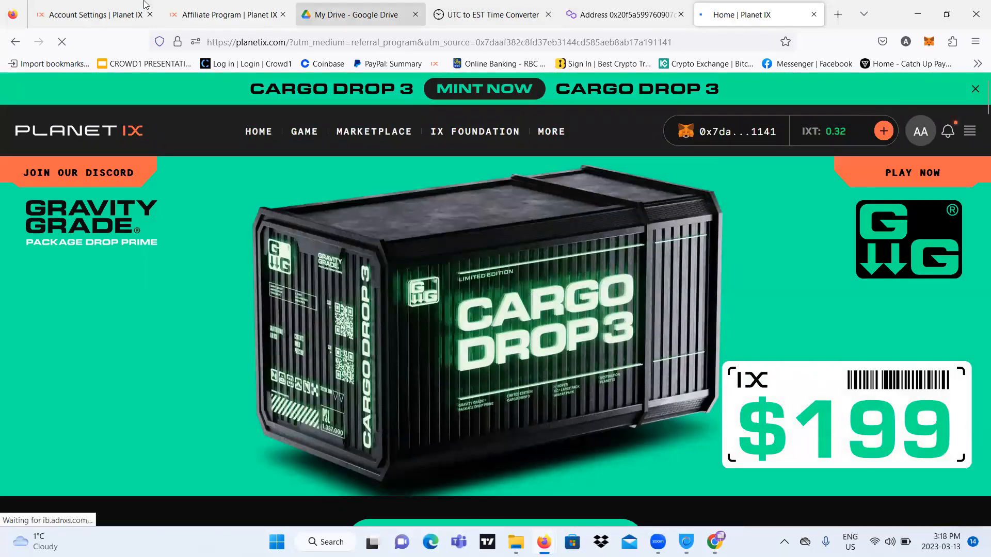
Copy the Referrals link again from Account Settings.
left_click(88, 14)
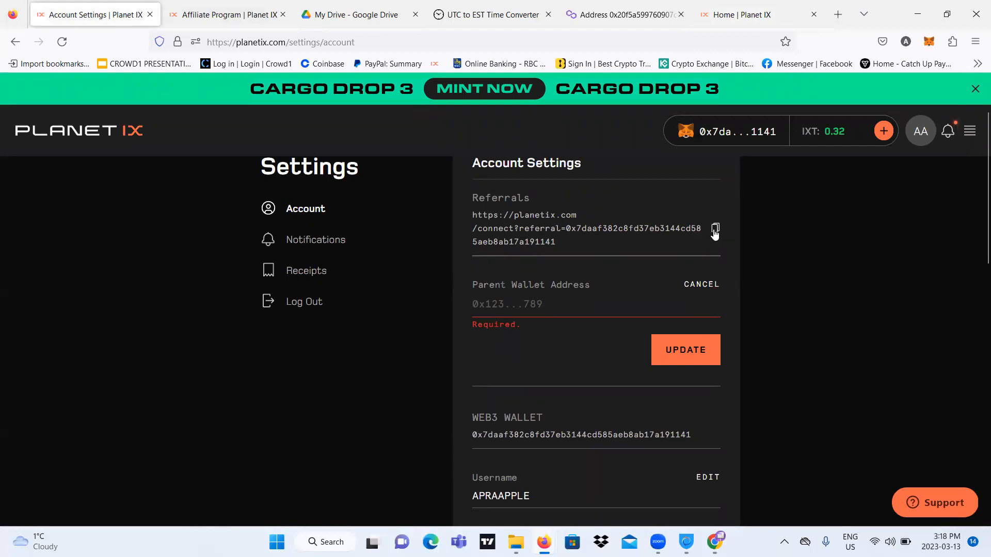
left_click(714, 228)
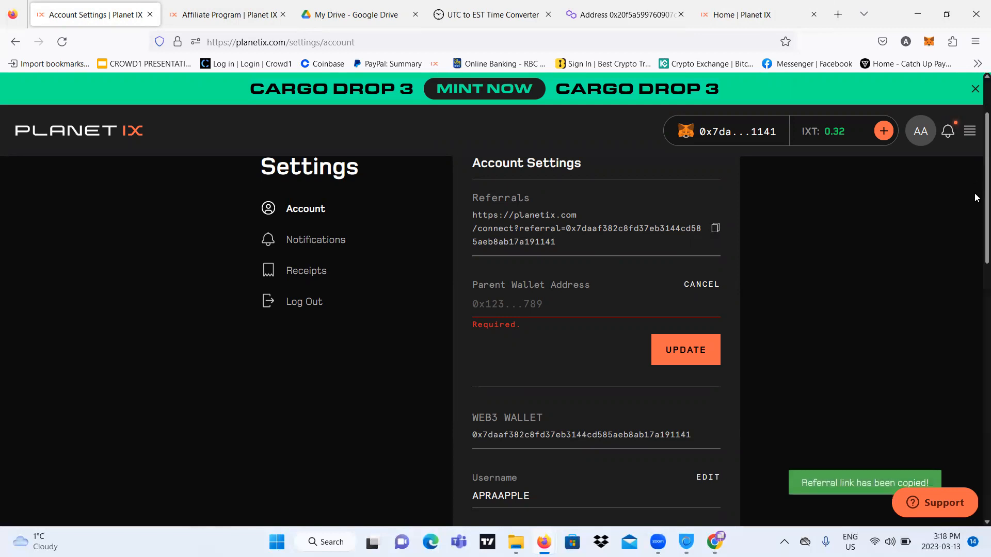
scroll("down", 3)
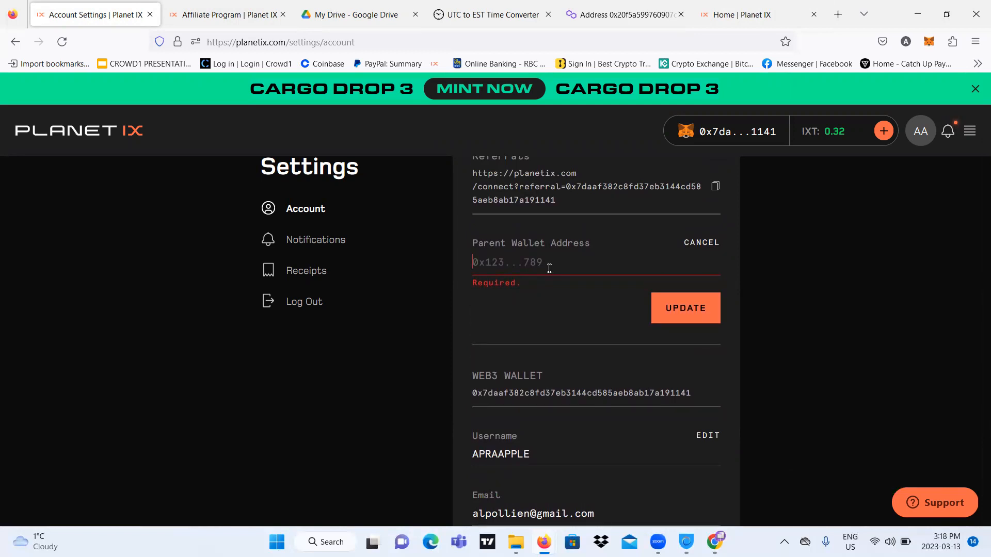
Highlight the charity wallet address 0x20f5… in the Affiliate Program article.
left_click(226, 14)
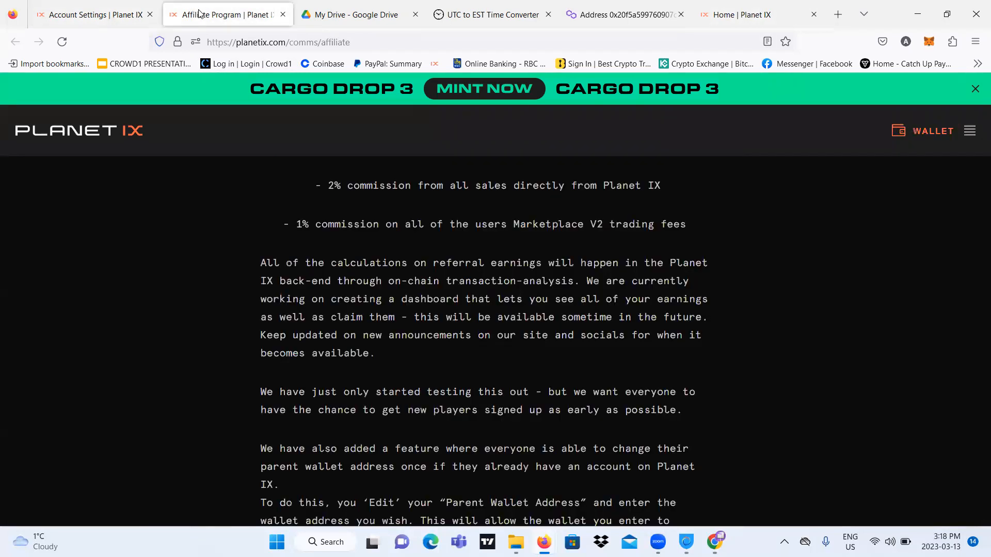
scroll("down", 3)
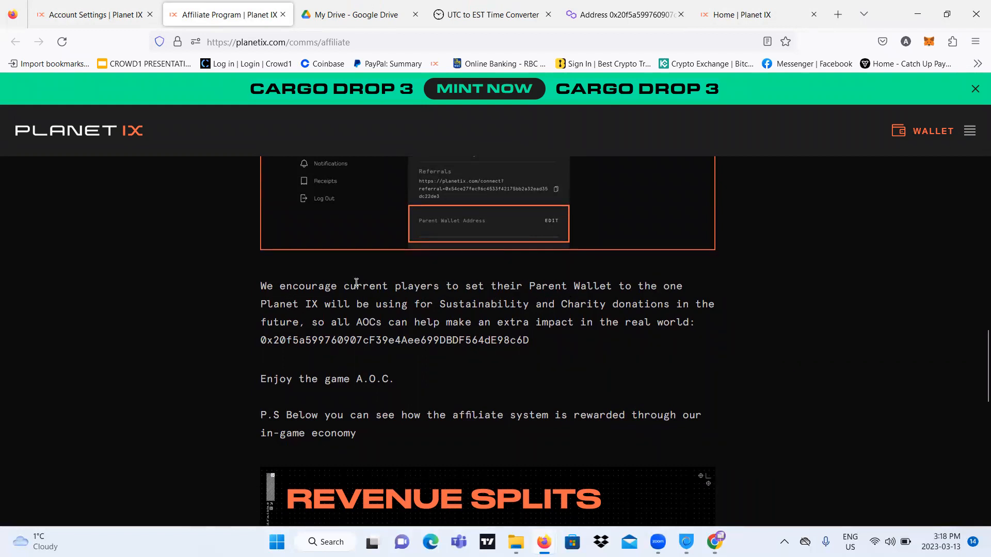
mouse_move(522, 308)
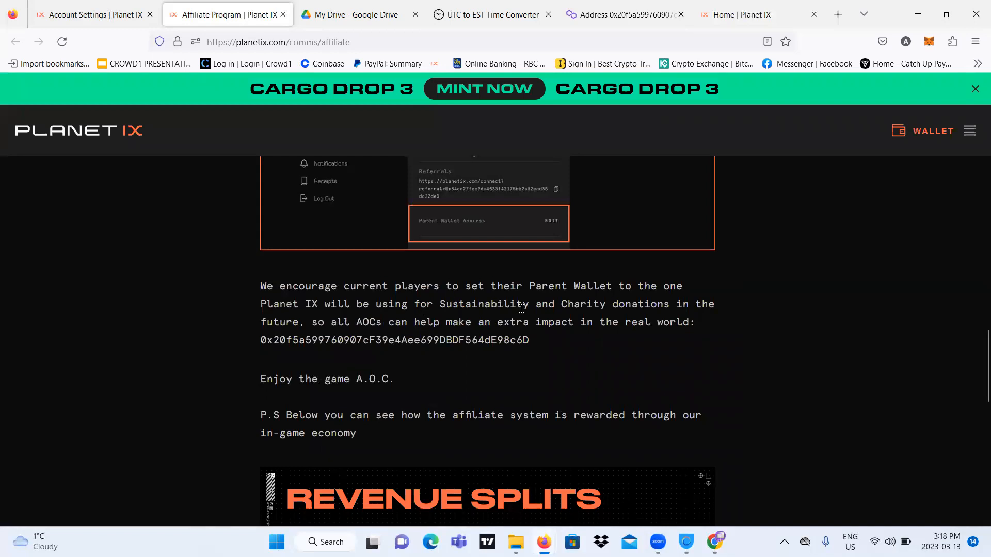
mouse_move(322, 329)
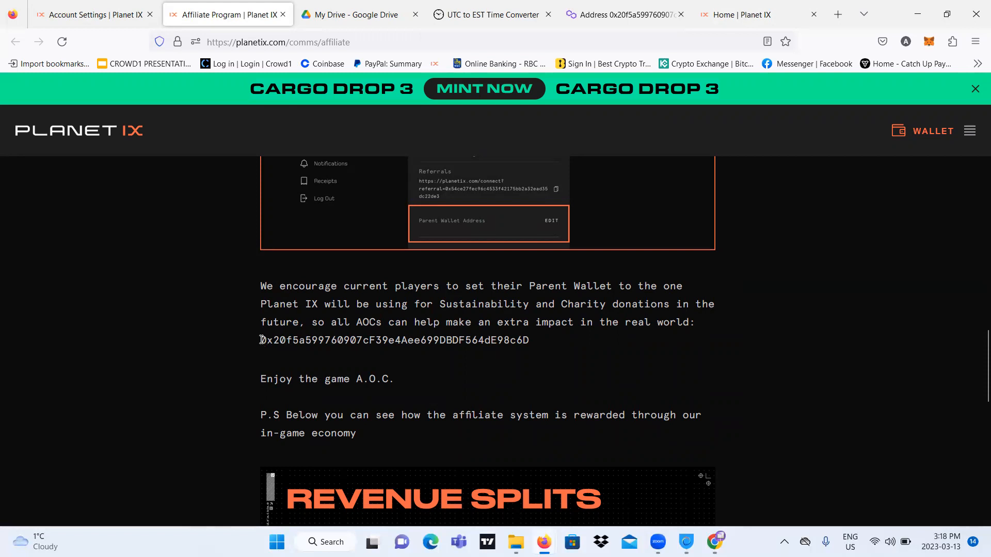
left_click_drag(260, 340, 529, 340)
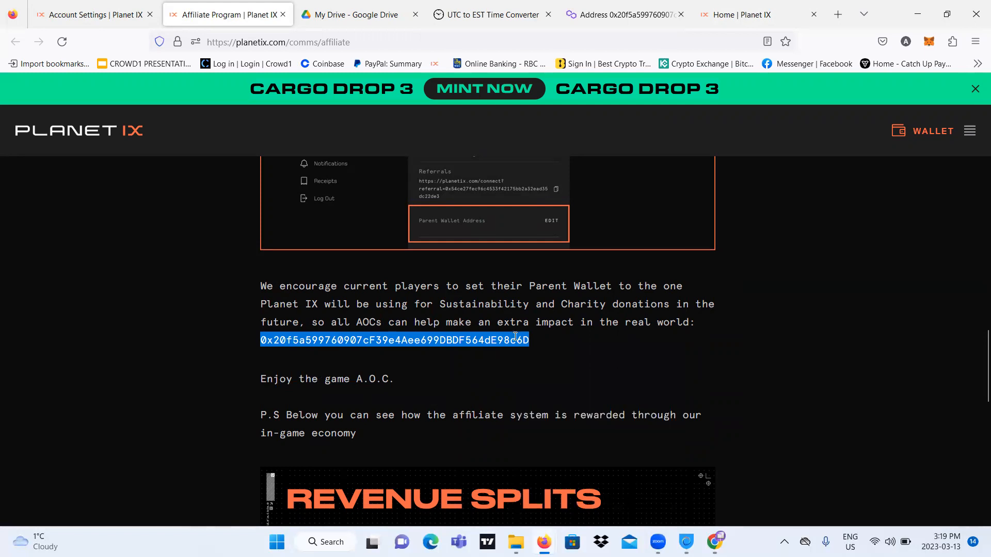
Paste the charity wallet into Parent Wallet Address and submit the profile update.
left_click(92, 14)
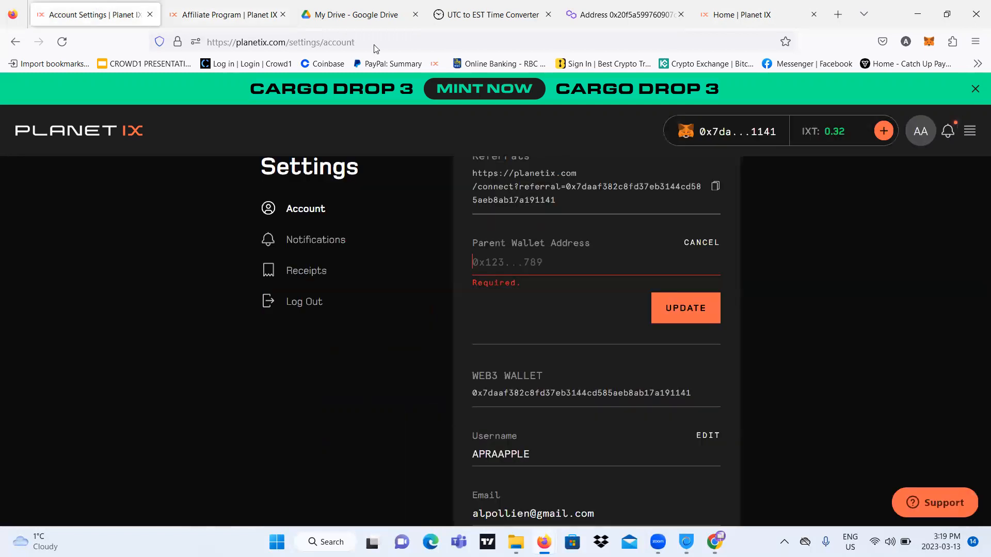
right_click(499, 269)
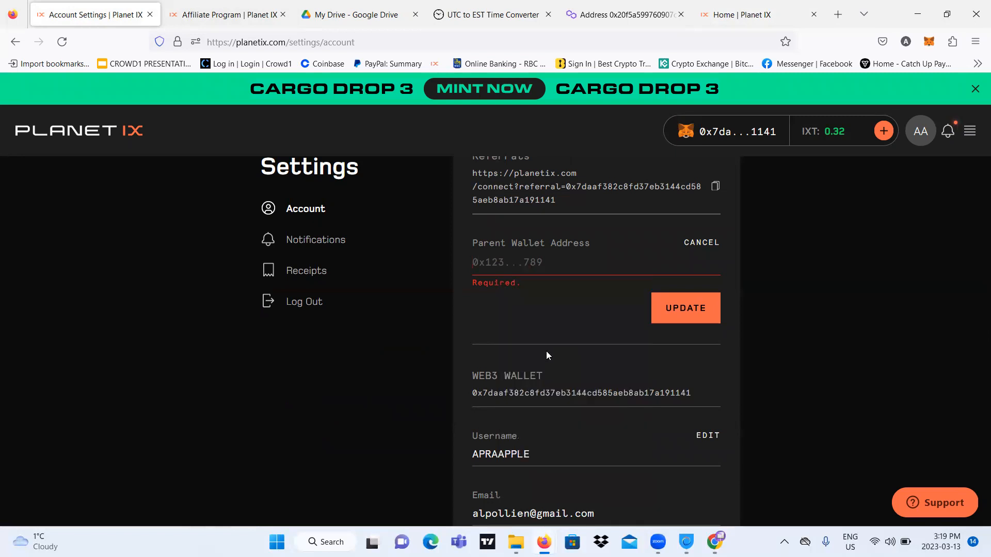
left_click(685, 307)
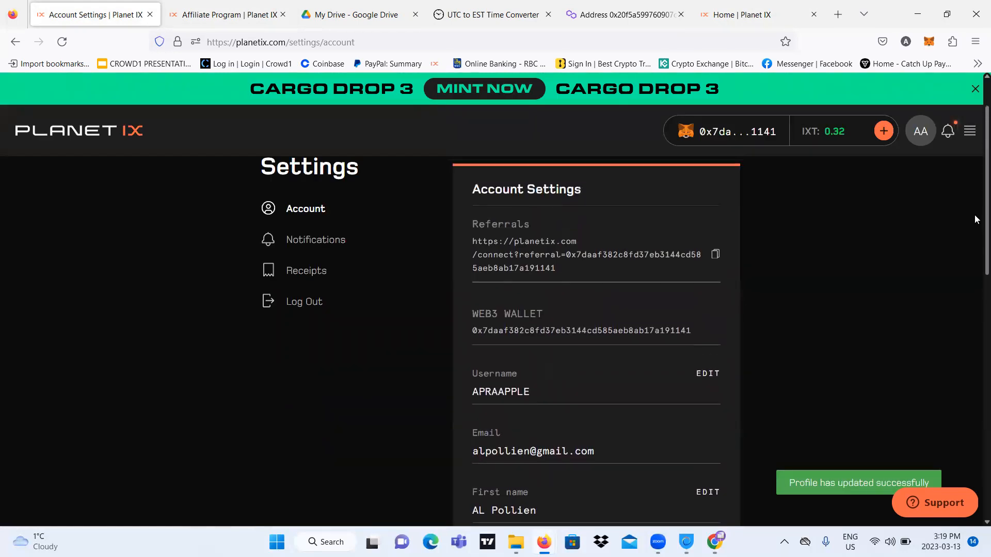
scroll("down", 3)
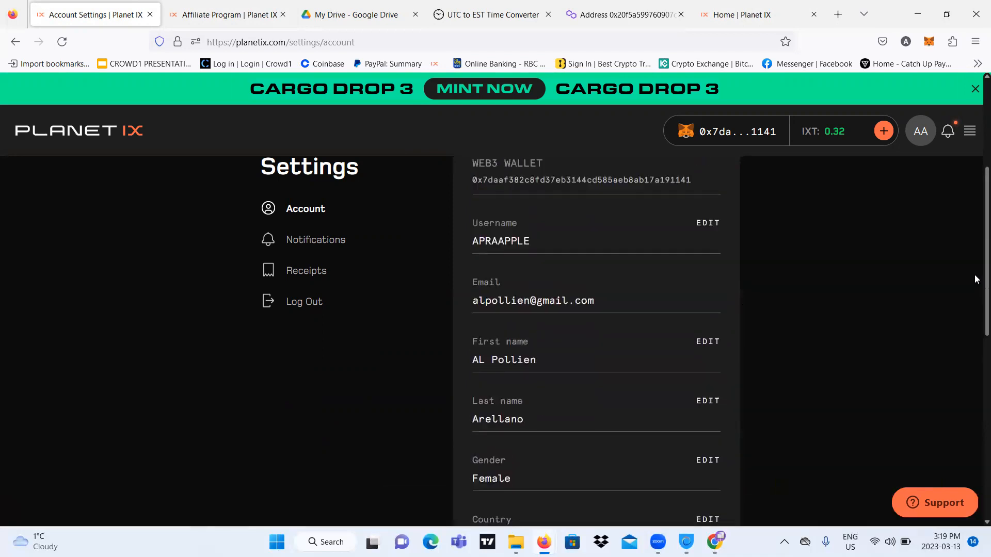